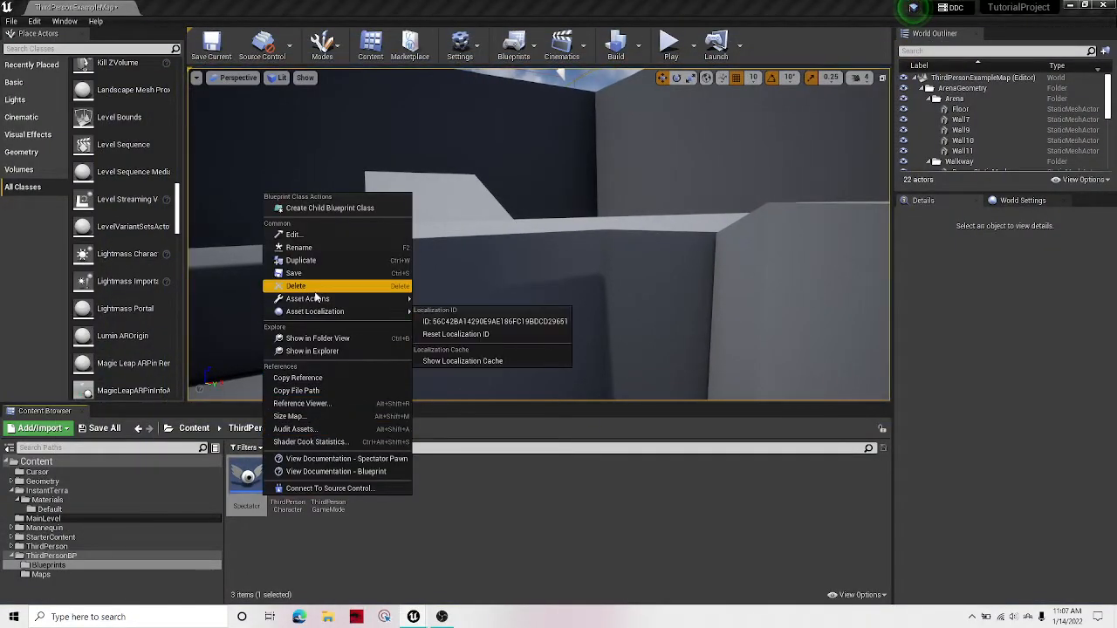
Edit the ThirdPersonCharacter blueprint and bring up Project Settings at Engine > Input
{"action": "left_click", "coordinate": [293, 272]}
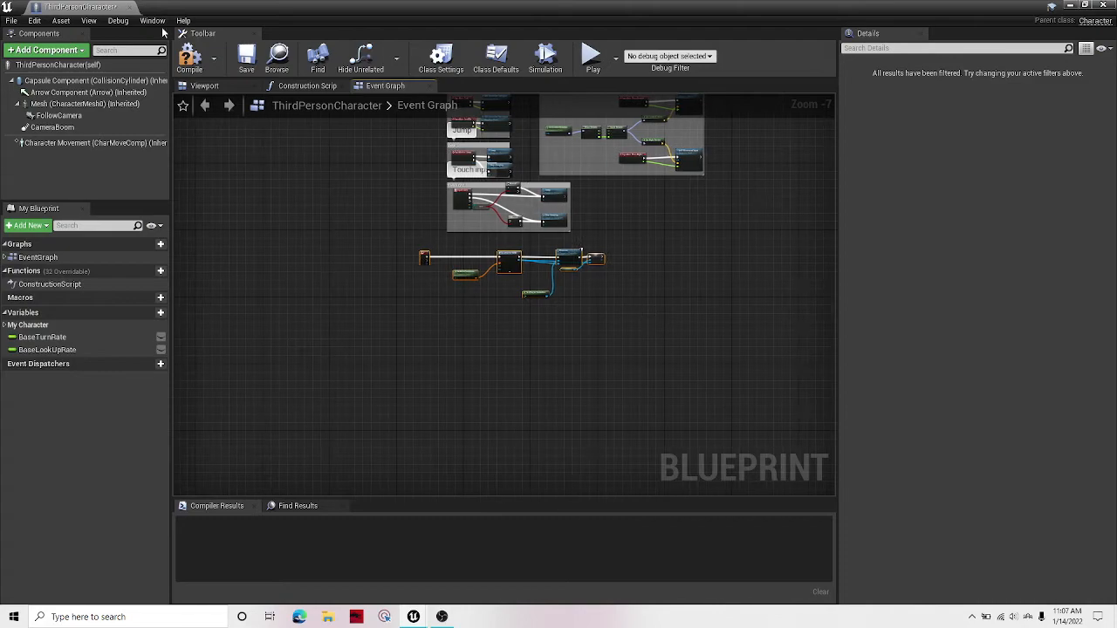
{"action": "left_click", "coordinate": [10, 21]}
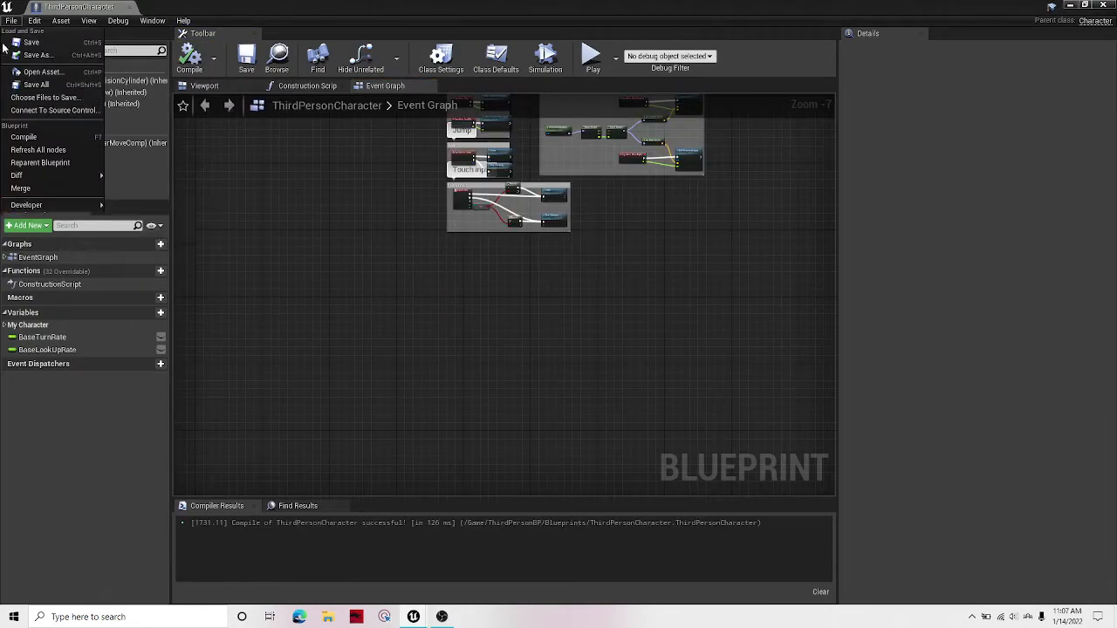
{"action": "left_click", "coordinate": [10, 21]}
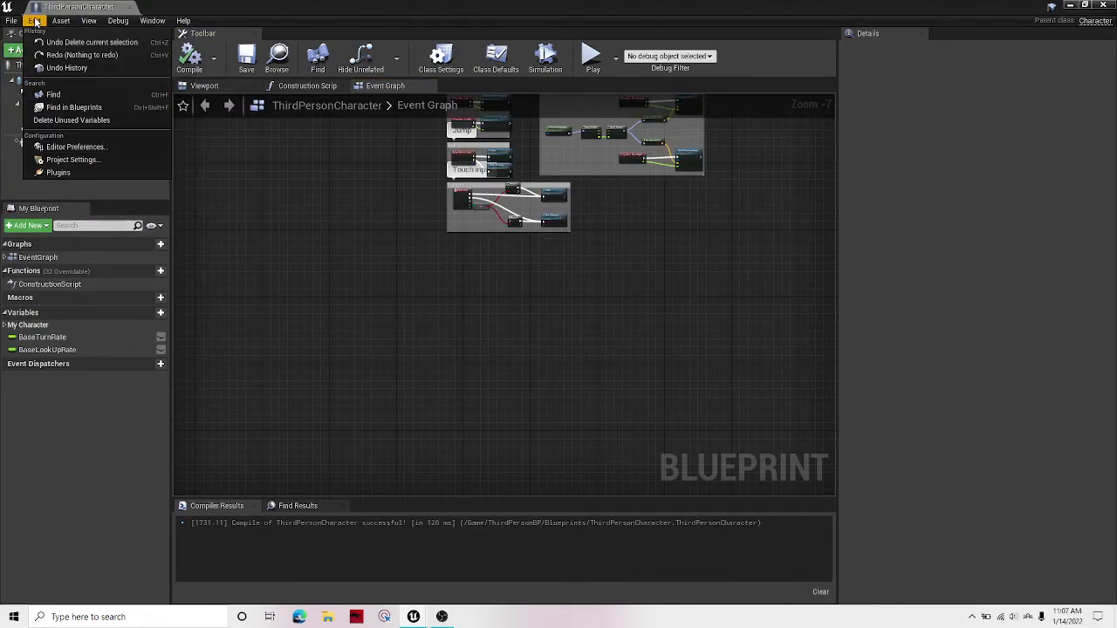
{"action": "left_click", "coordinate": [31, 21]}
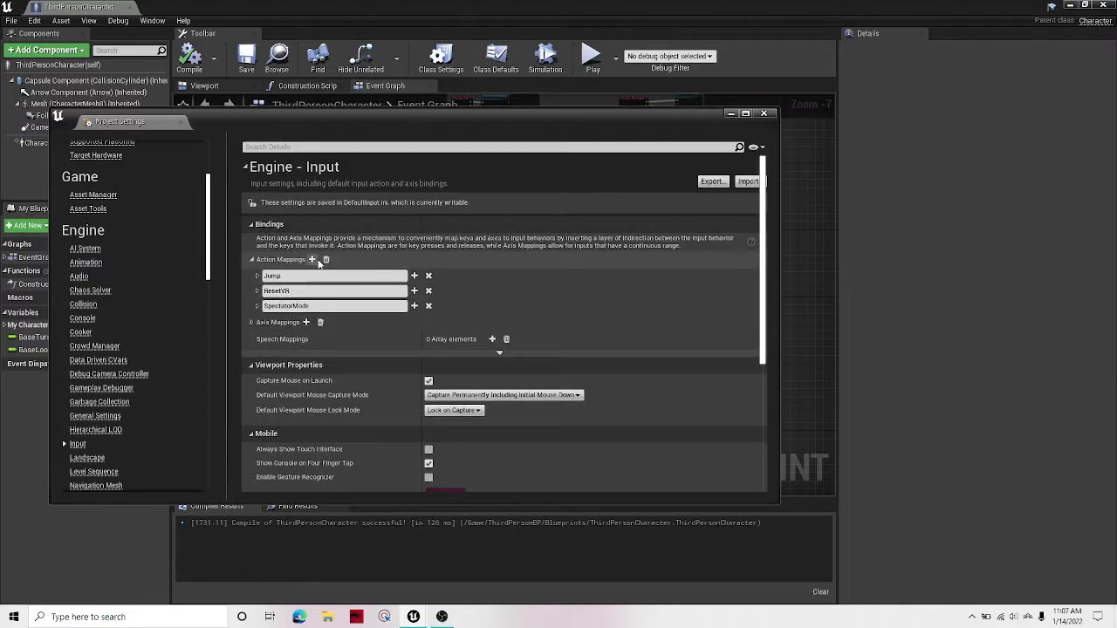
Add an action mapping named SpectatorMode, assign its trigger key, and close Project Settings
{"action": "left_click", "coordinate": [310, 259]}
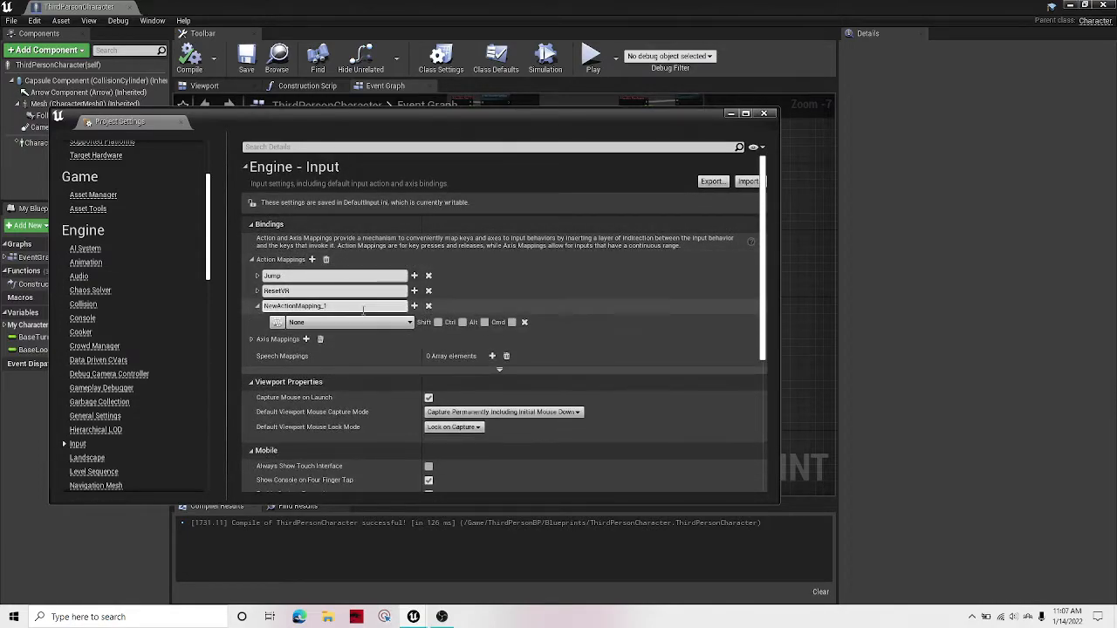
{"action": "double_click", "coordinate": [295, 305]}
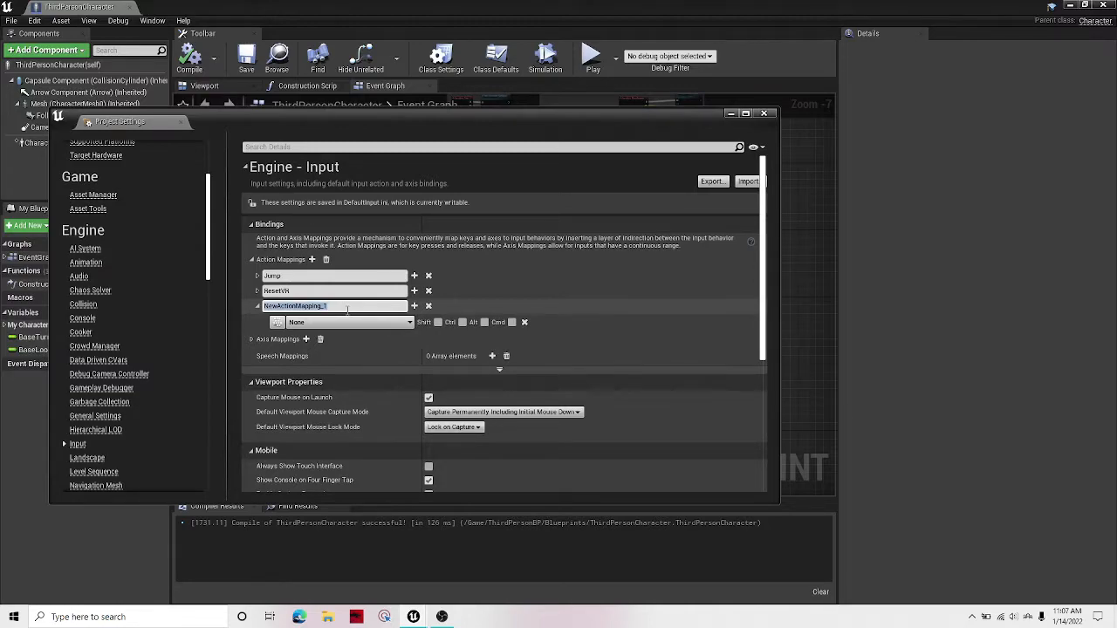
{"action": "type", "text": "R"}
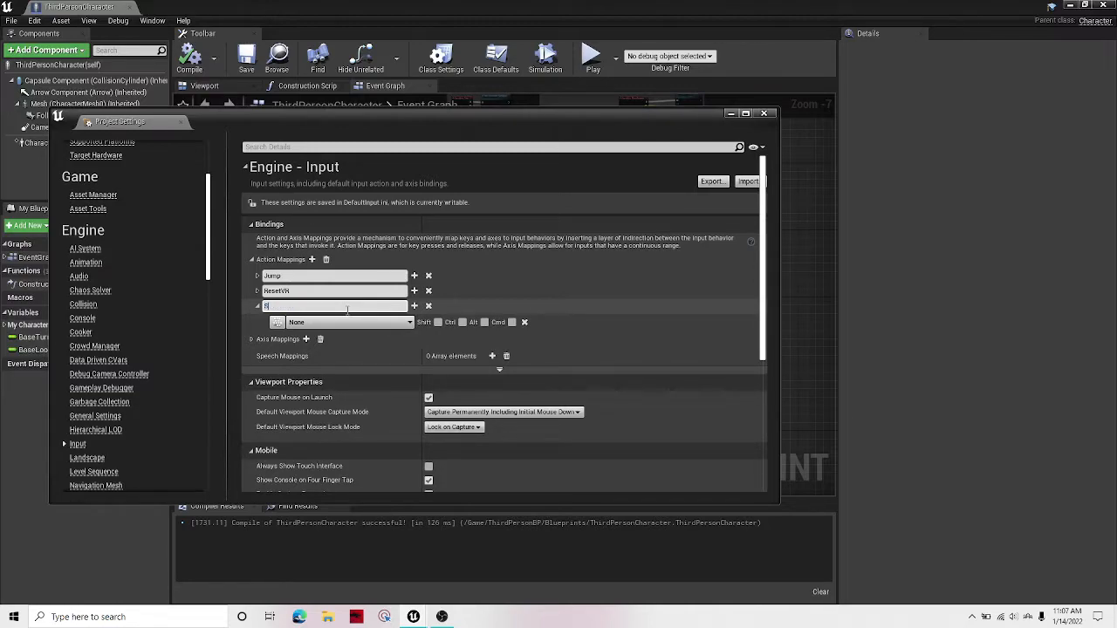
{"action": "type", "text": "SpectatorMode"}
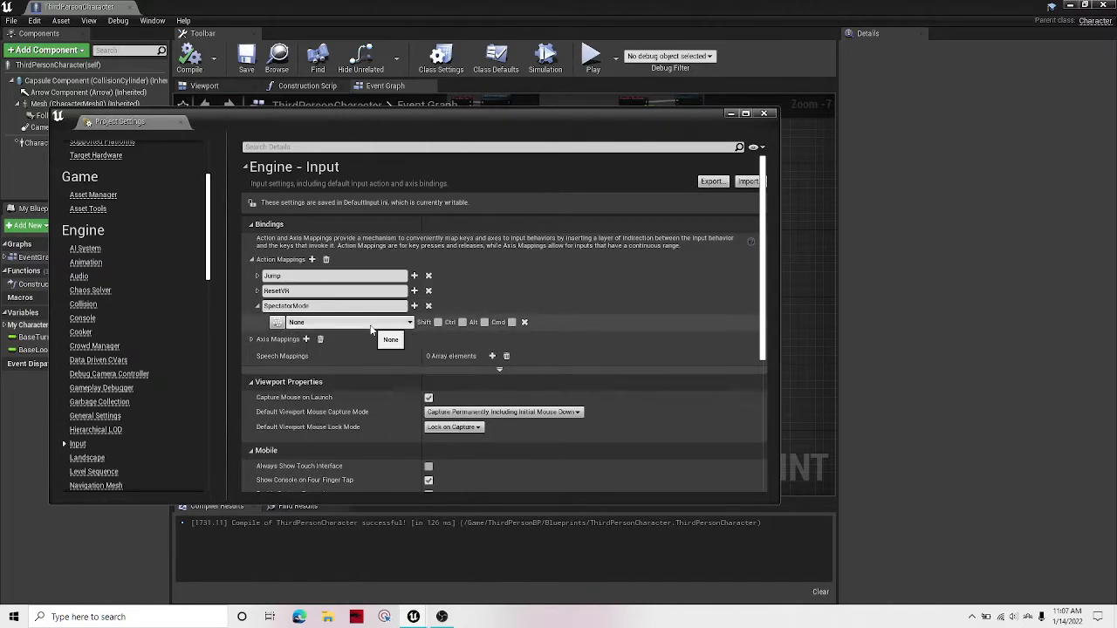
{"action": "left_click", "coordinate": [349, 321]}
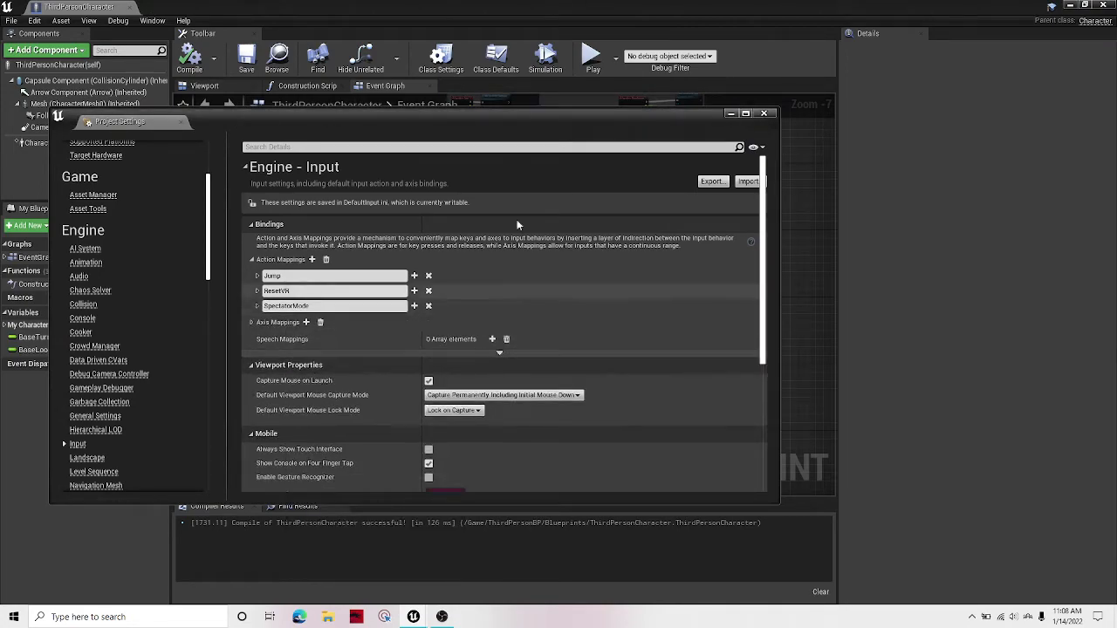
{"action": "left_click", "coordinate": [764, 112]}
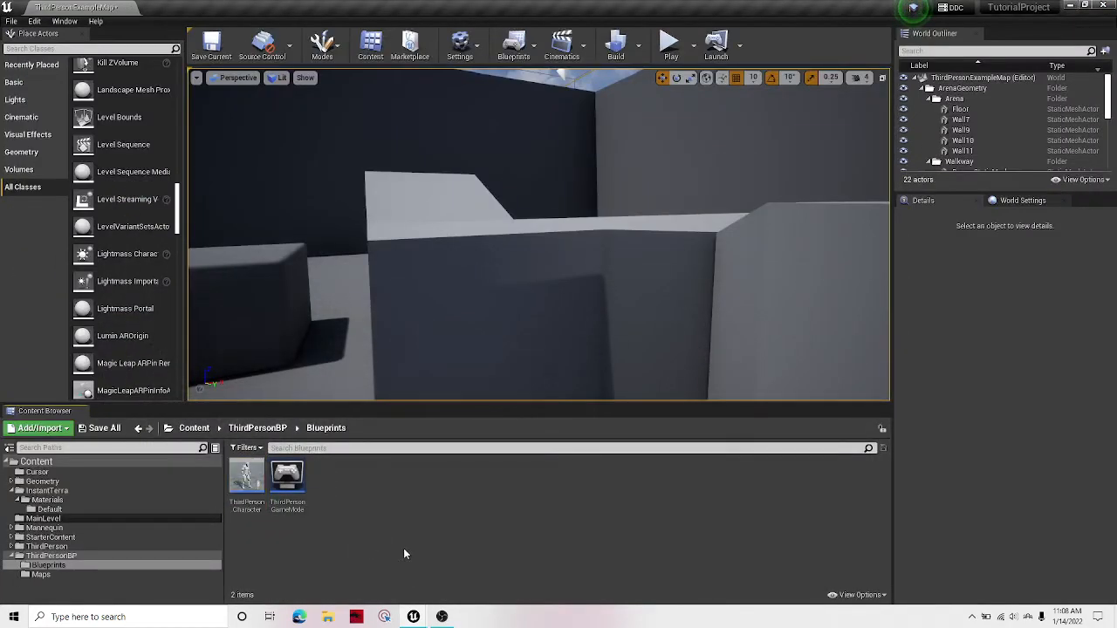
Create a Blueprint class named SpectatorBp with SpectatorPawn as its parent
{"action": "right_click", "coordinate": [405, 553]}
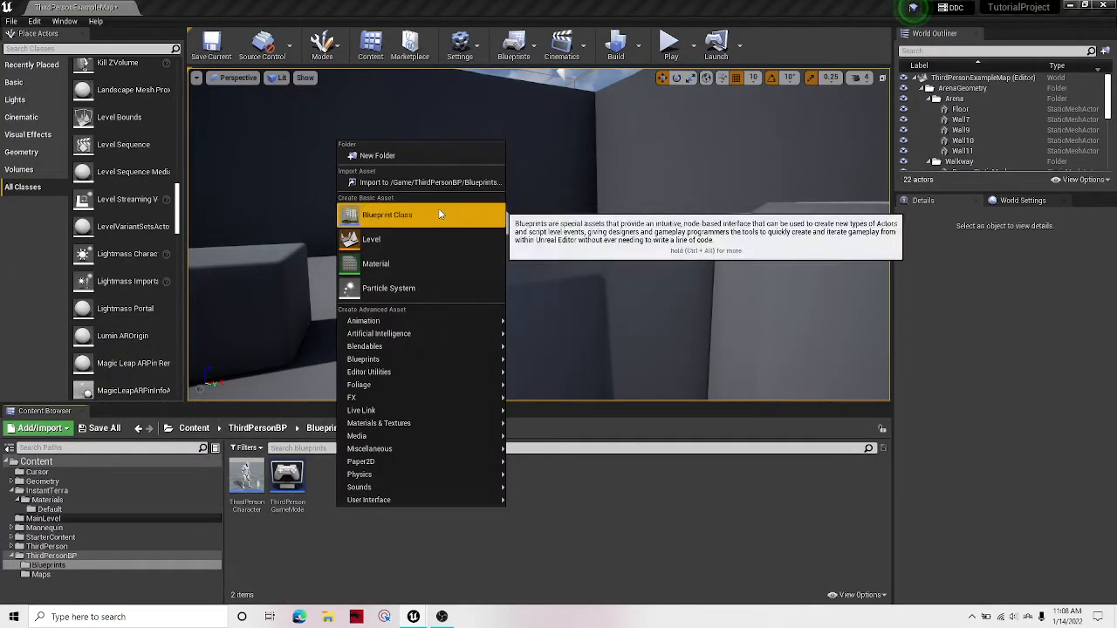
{"action": "left_click", "coordinate": [387, 215]}
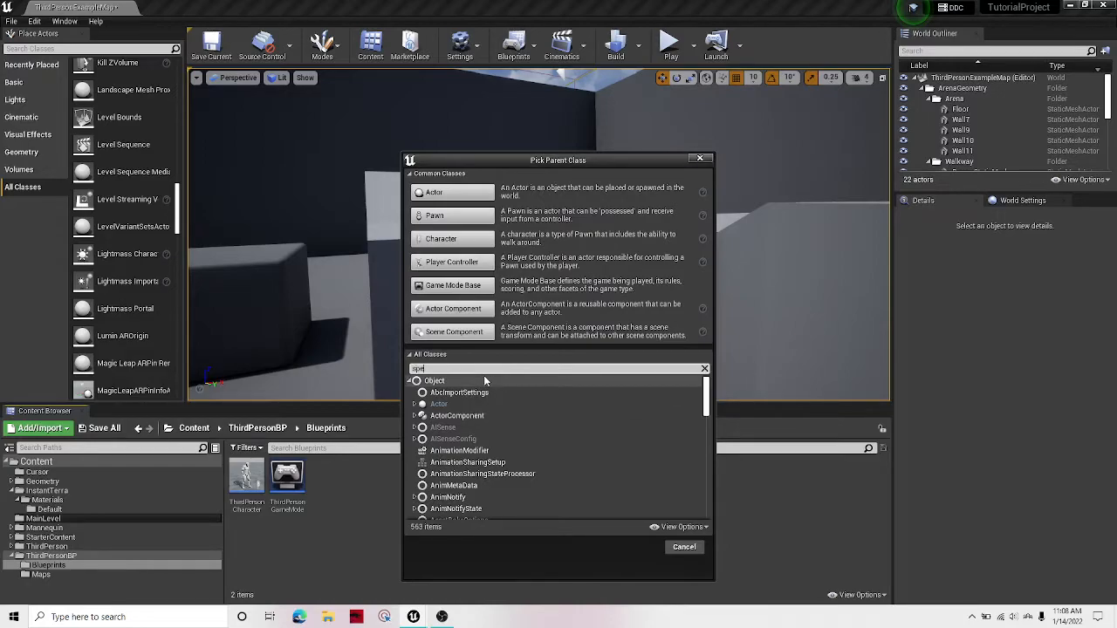
{"action": "type", "text": "spec"}
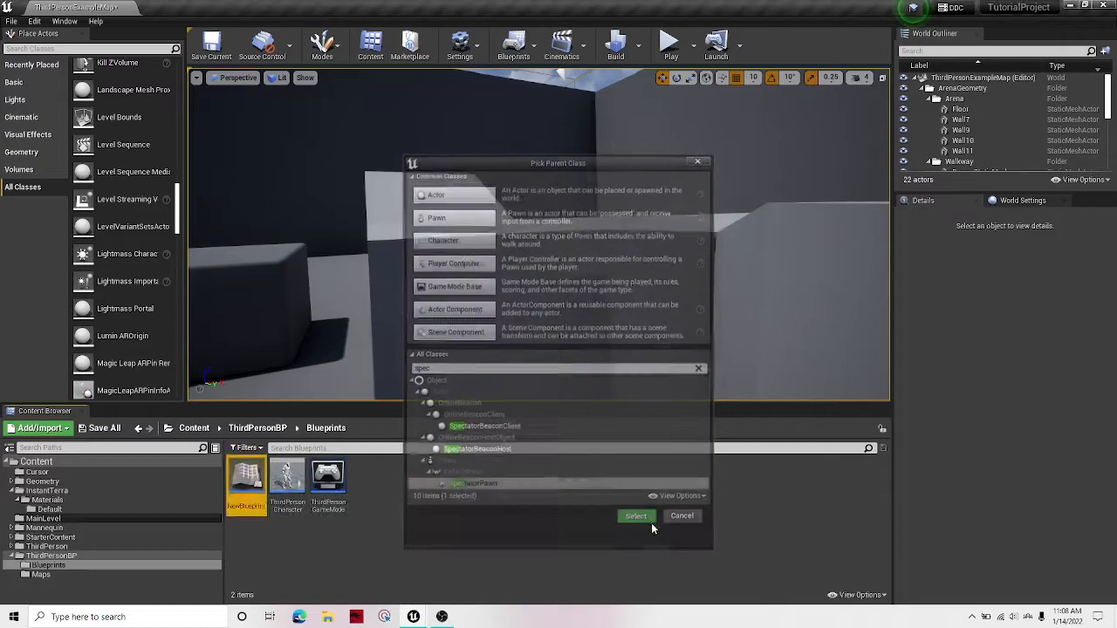
{"action": "left_click", "coordinate": [635, 517]}
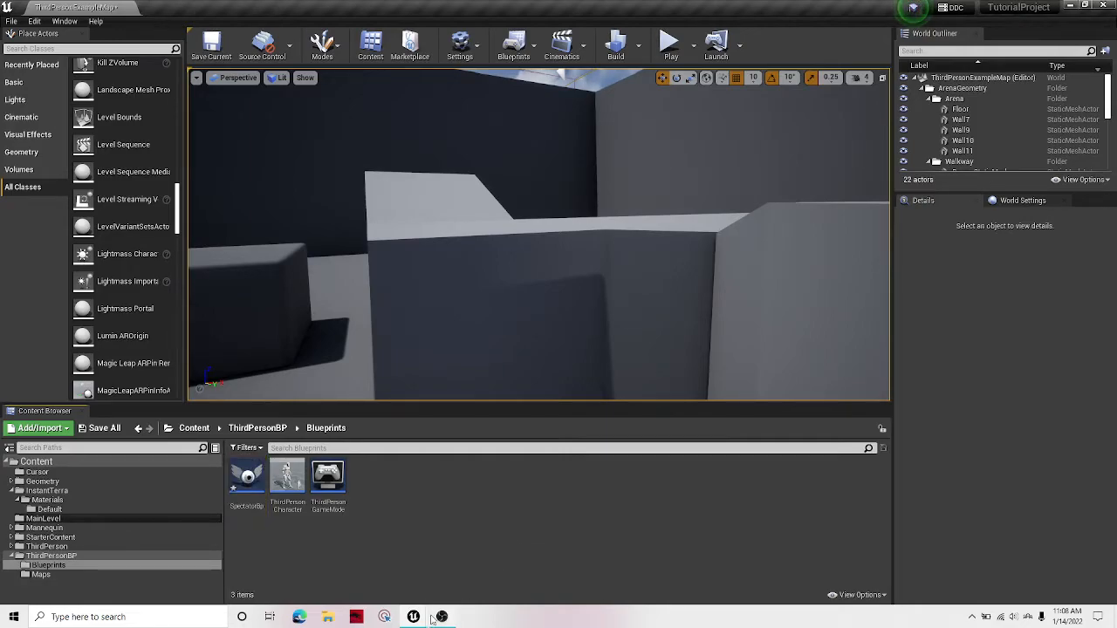
Add an InputAction SpectatorMode event to ThirdPersonCharacter's event graph
{"action": "double_click", "coordinate": [248, 475]}
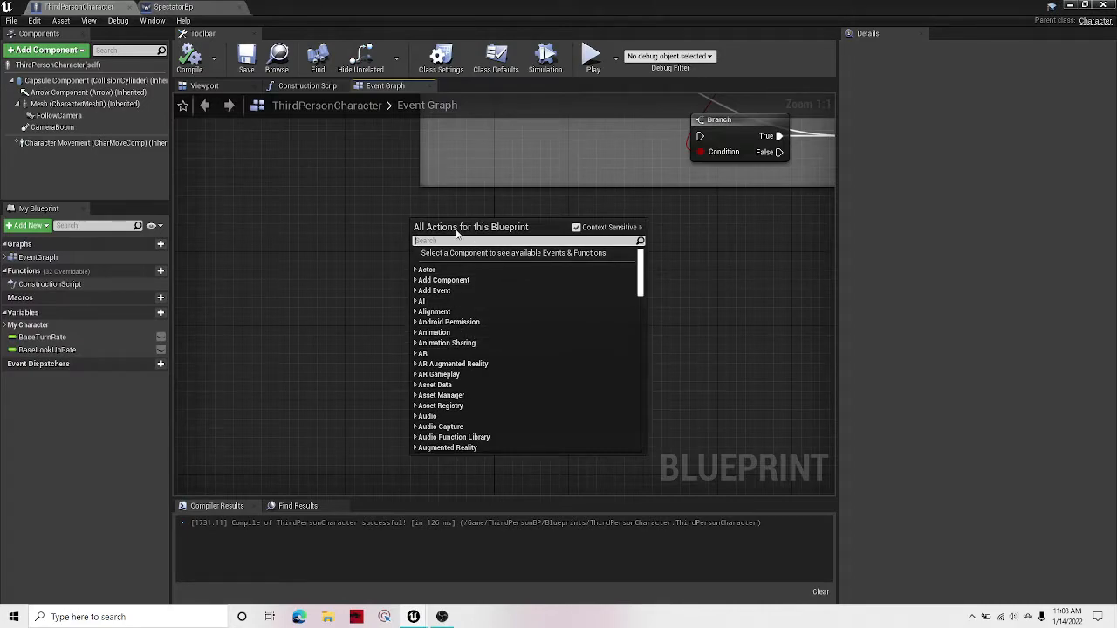
{"action": "type", "text": "Input"}
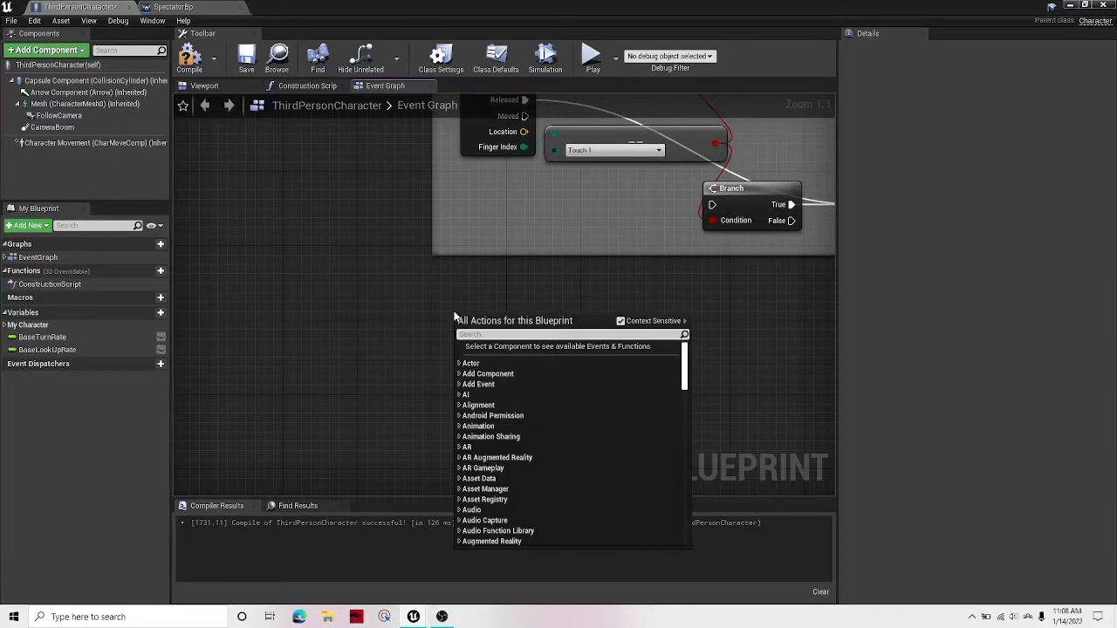
{"action": "type", "text": "Input"}
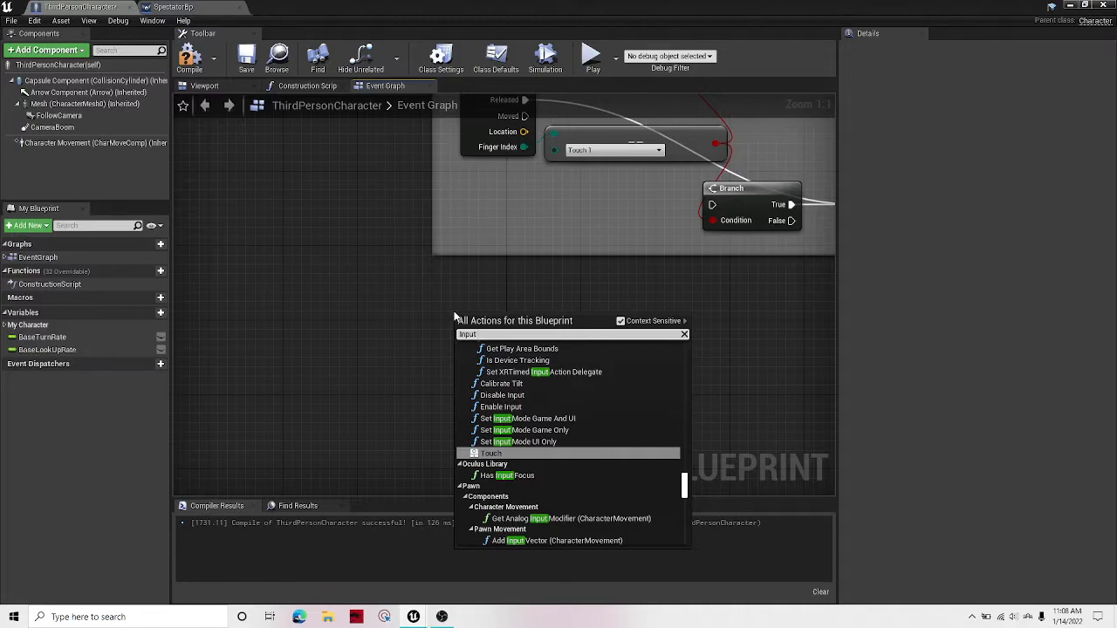
{"action": "left_click", "coordinate": [492, 454]}
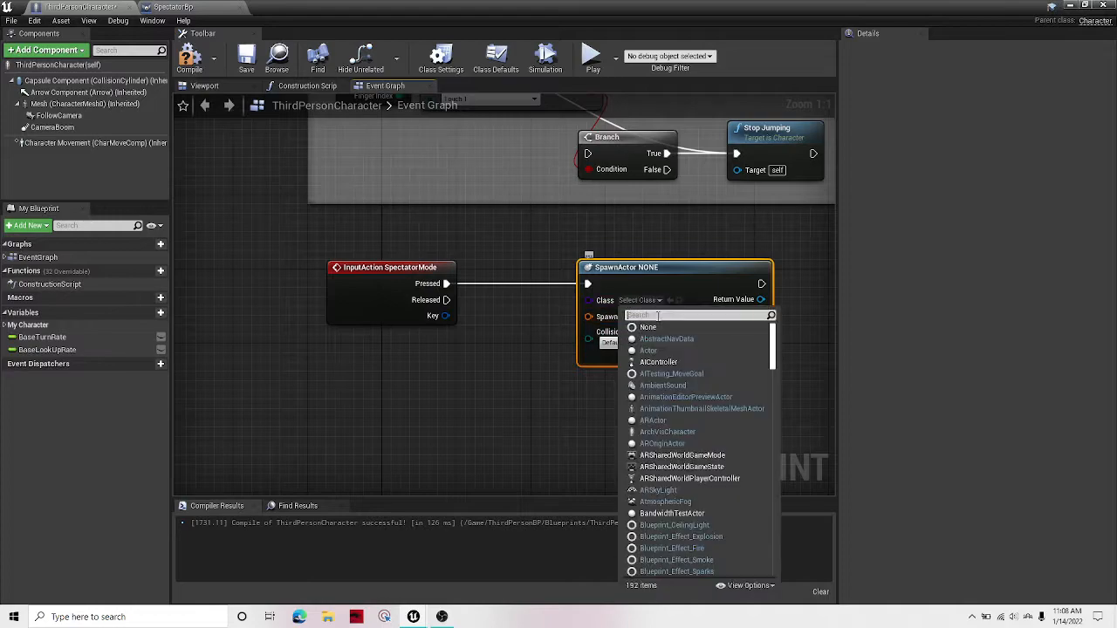
Add a SpawnActor from Class node with its Class set to SpectatorBp
{"action": "type", "text": "spec"}
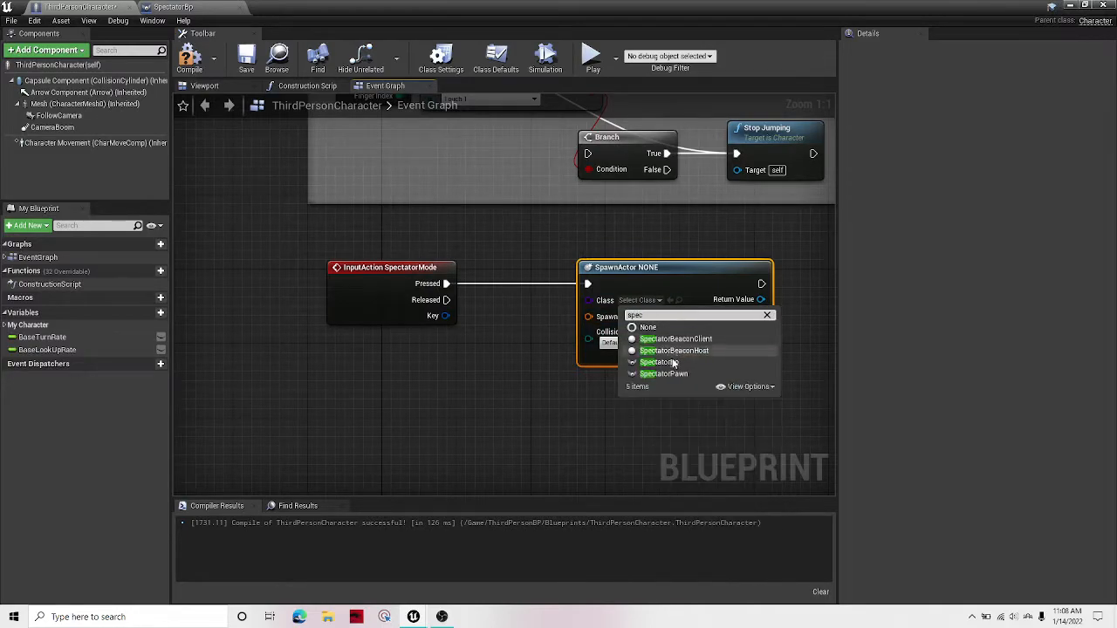
{"action": "left_click", "coordinate": [660, 361]}
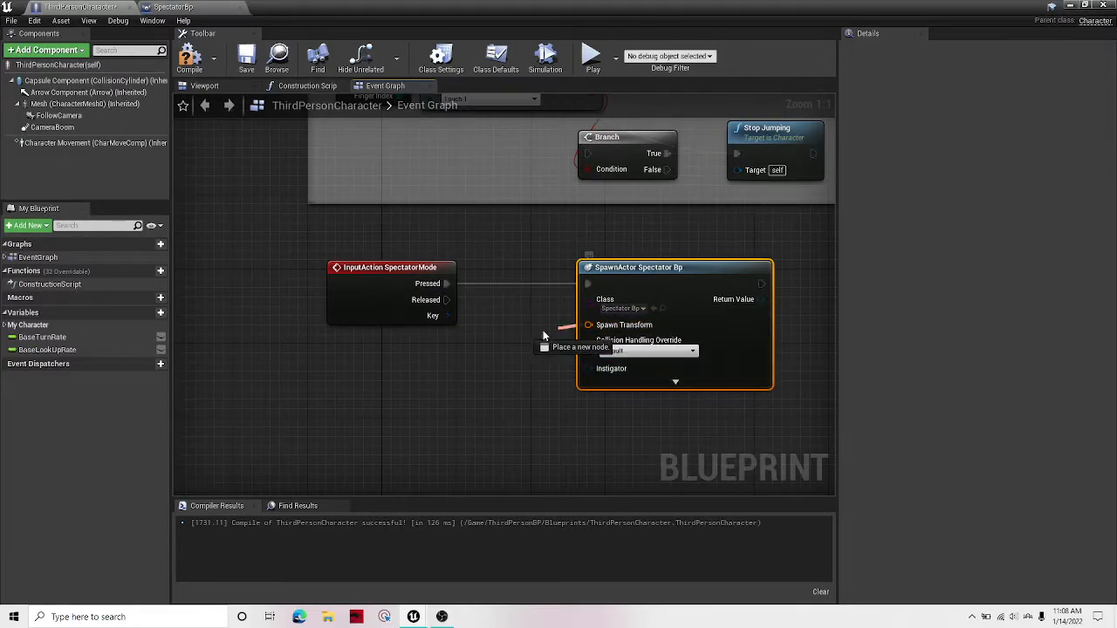
{"action": "left_click", "coordinate": [579, 346]}
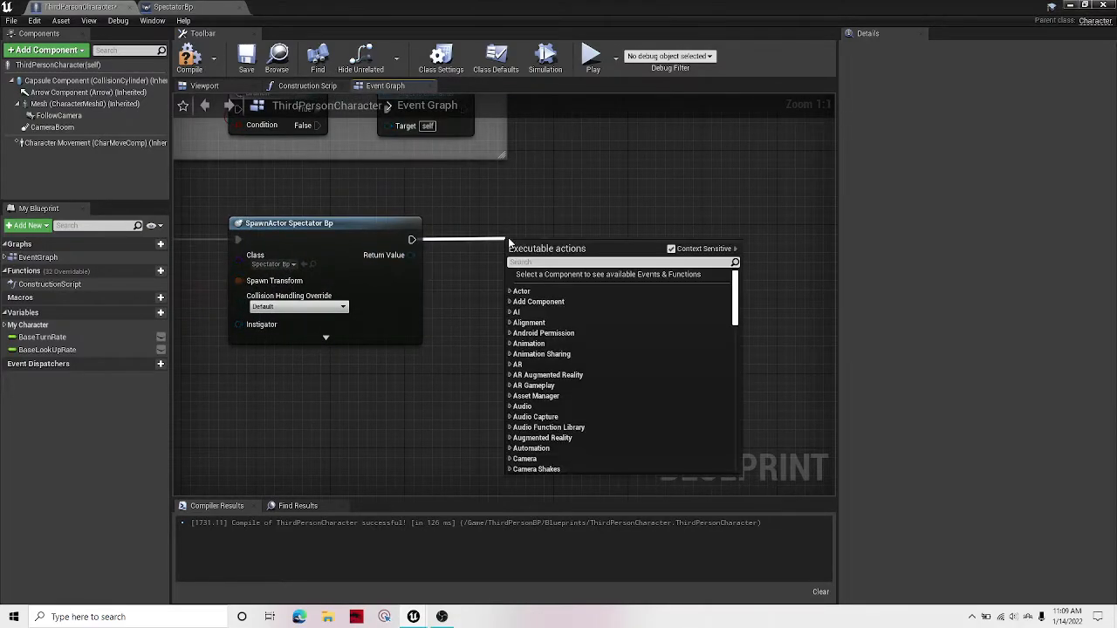
Add a Possess node and feed it the SpawnActor's Return Value
{"action": "type", "text": "poses"}
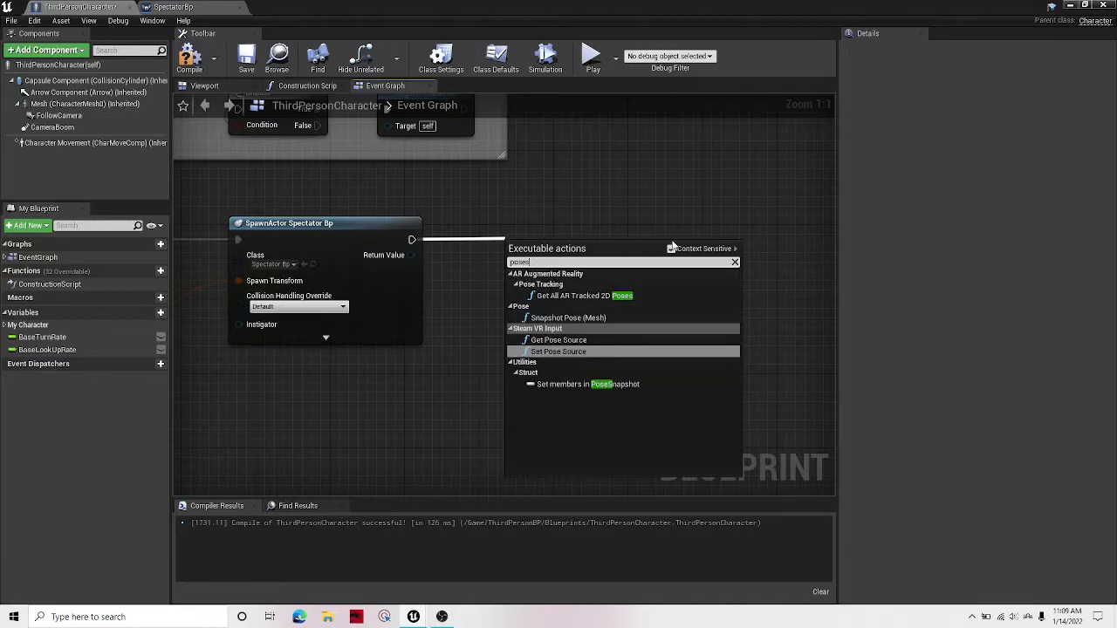
{"action": "left_click", "coordinate": [672, 248]}
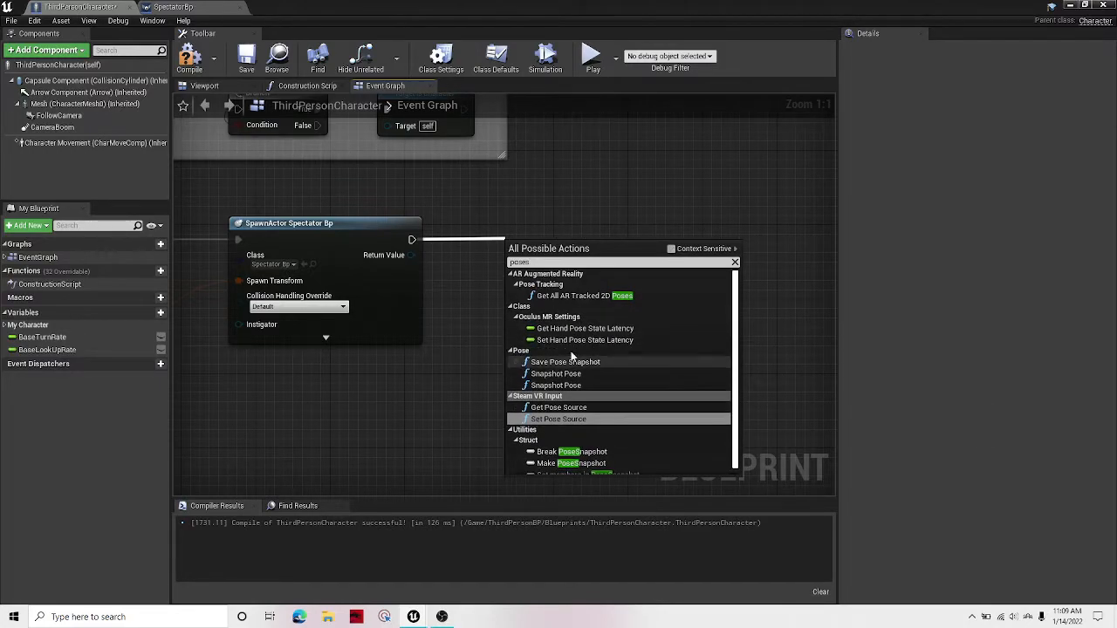
{"action": "mouse_move", "coordinate": [566, 297]}
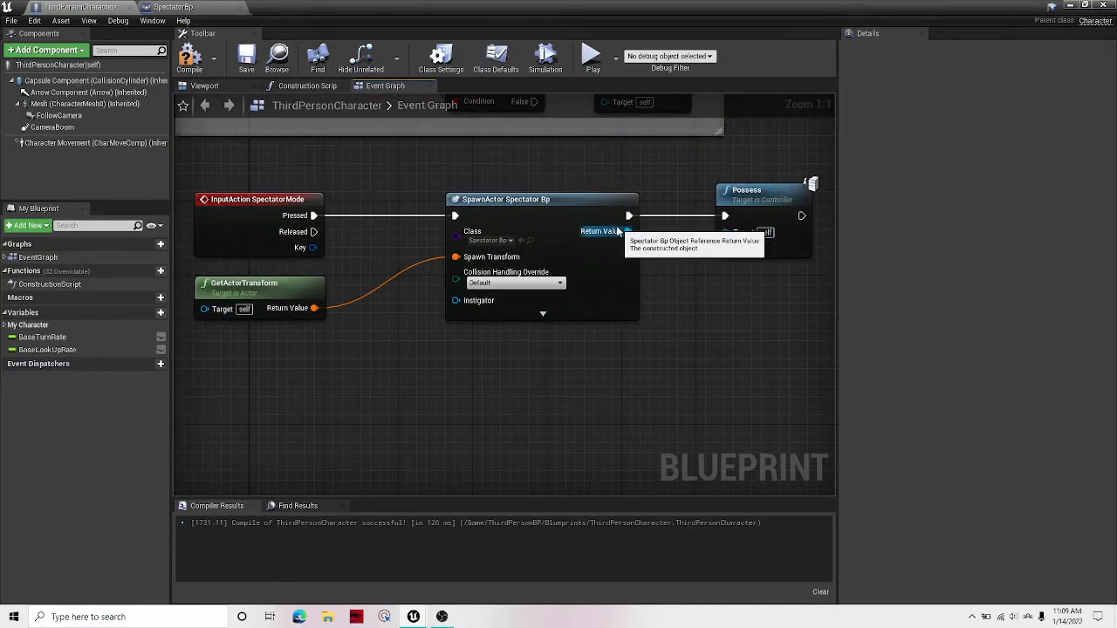
{"action": "left_click_drag", "start_coordinate": [628, 231], "coordinate": [726, 248]}
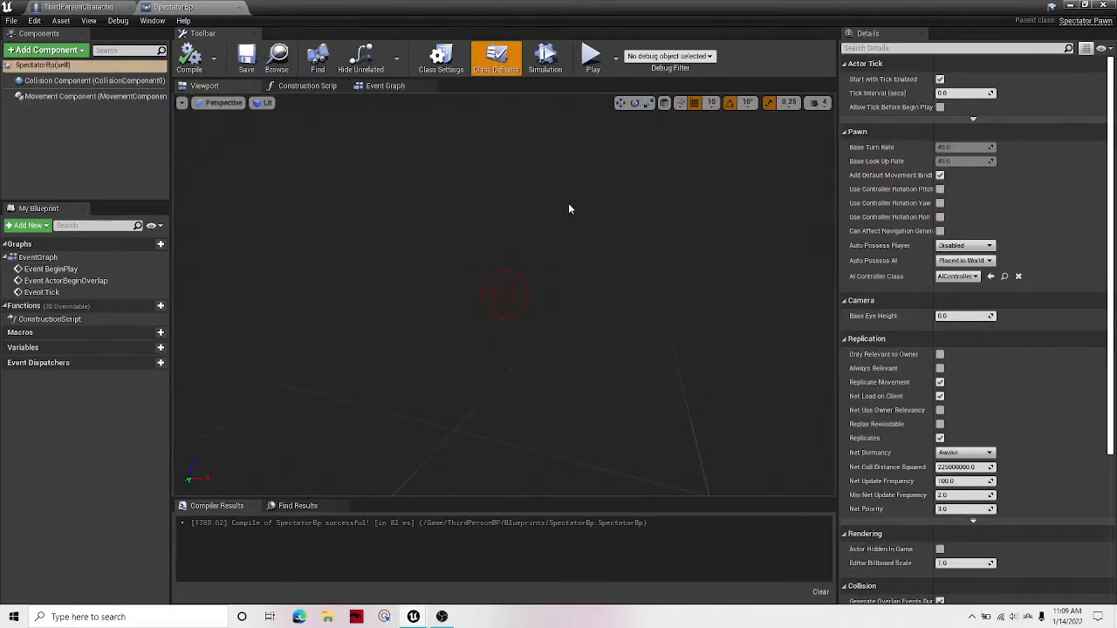
Set Starting Player's type to Character Object Reference in SpectatorBp and compile
{"action": "left_click", "coordinate": [386, 85]}
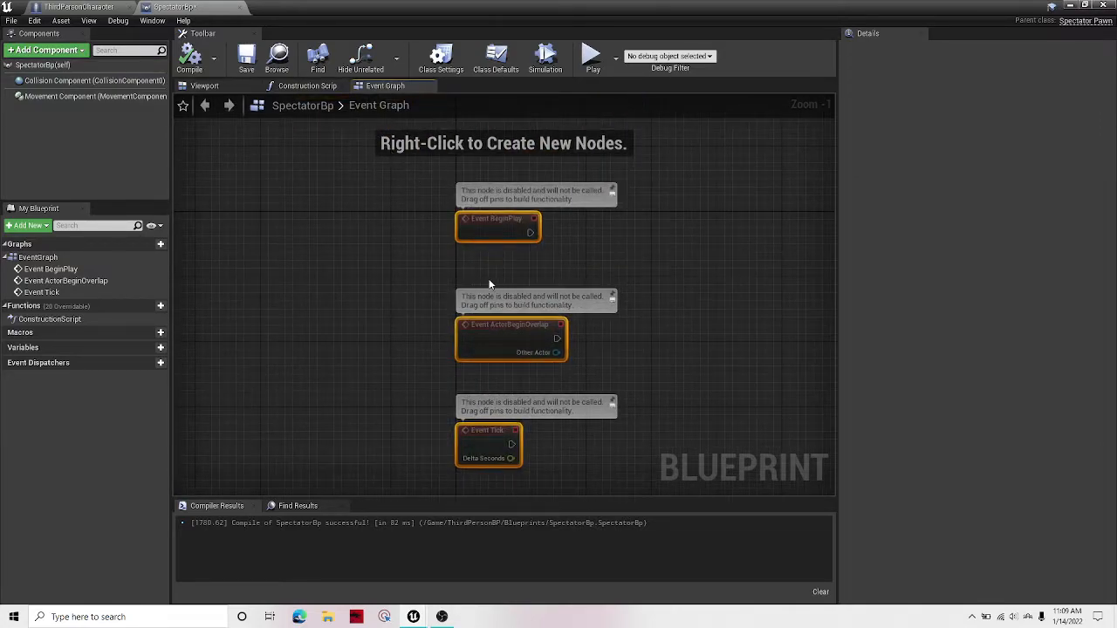
{"action": "left_click", "coordinate": [148, 313]}
{"action": "type", "text": "Starting Player"}
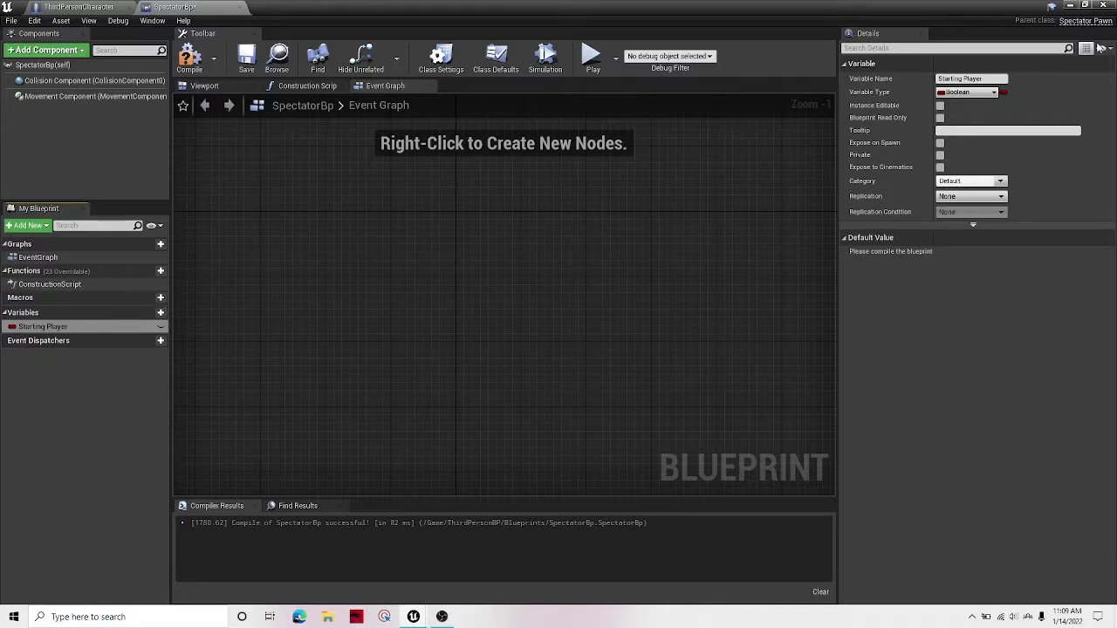
{"action": "left_click", "coordinate": [993, 92]}
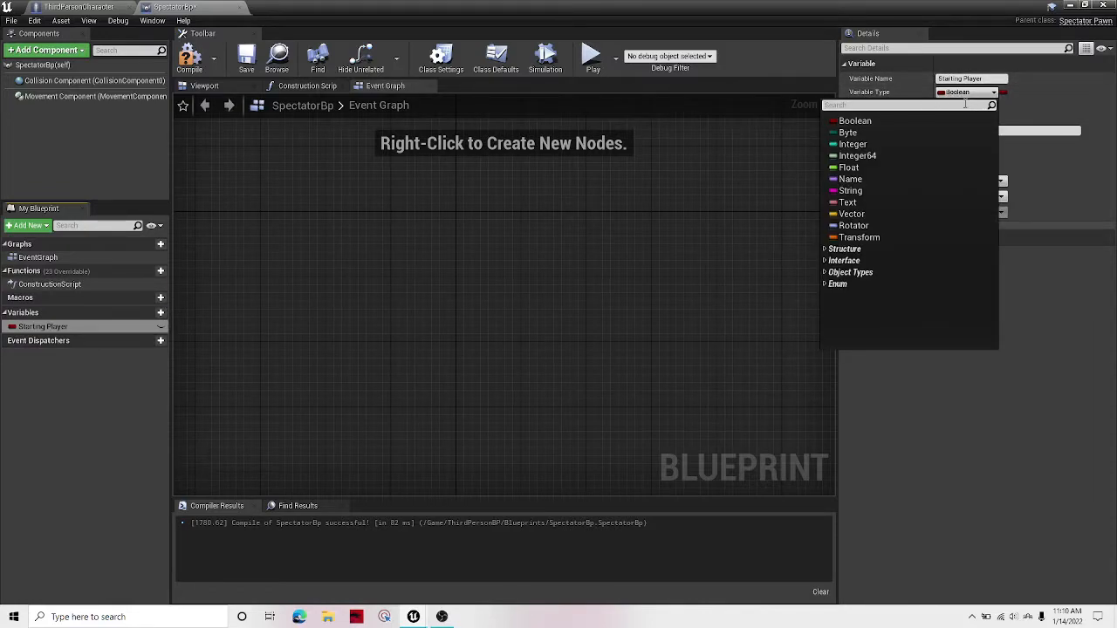
{"action": "type", "text": "Player"}
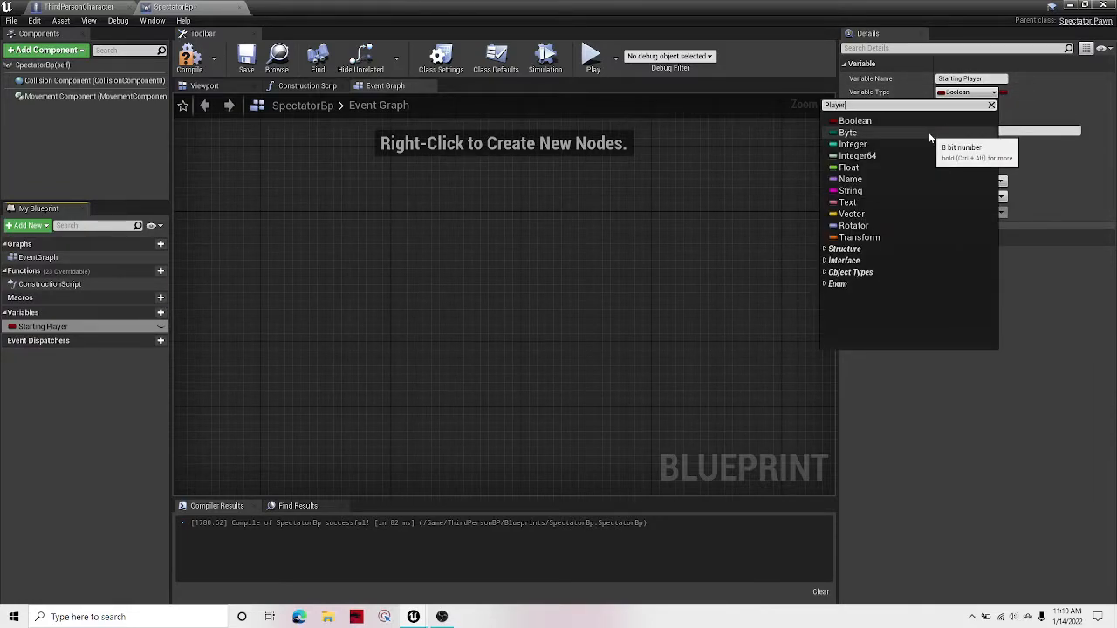
{"action": "type", "text": "Player"}
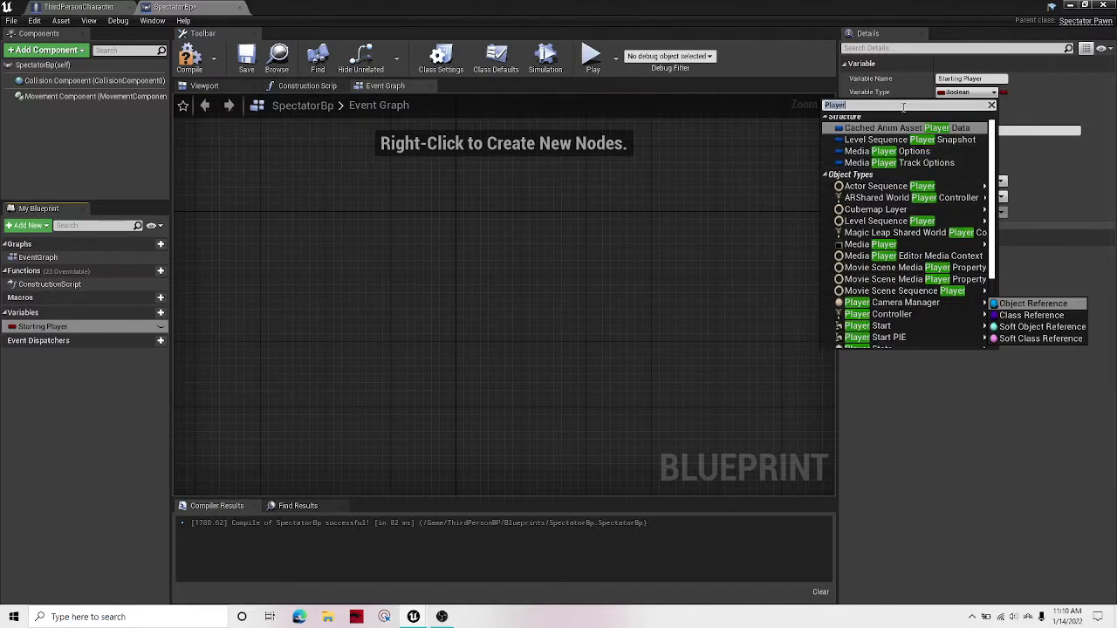
{"action": "type", "text": "Thir"}
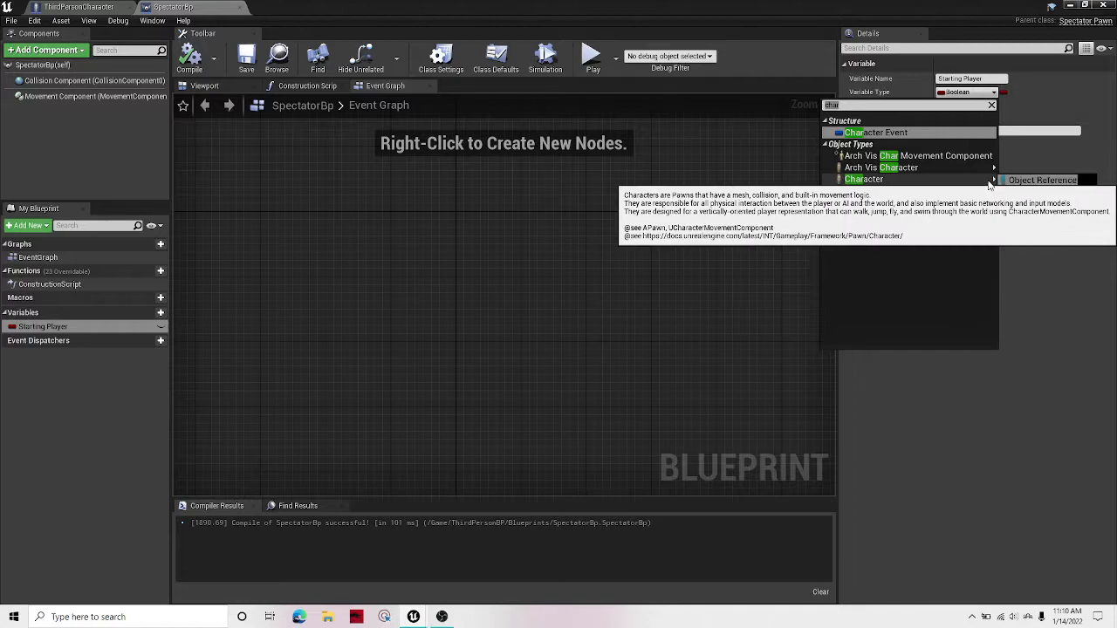
{"action": "left_click", "coordinate": [862, 178]}
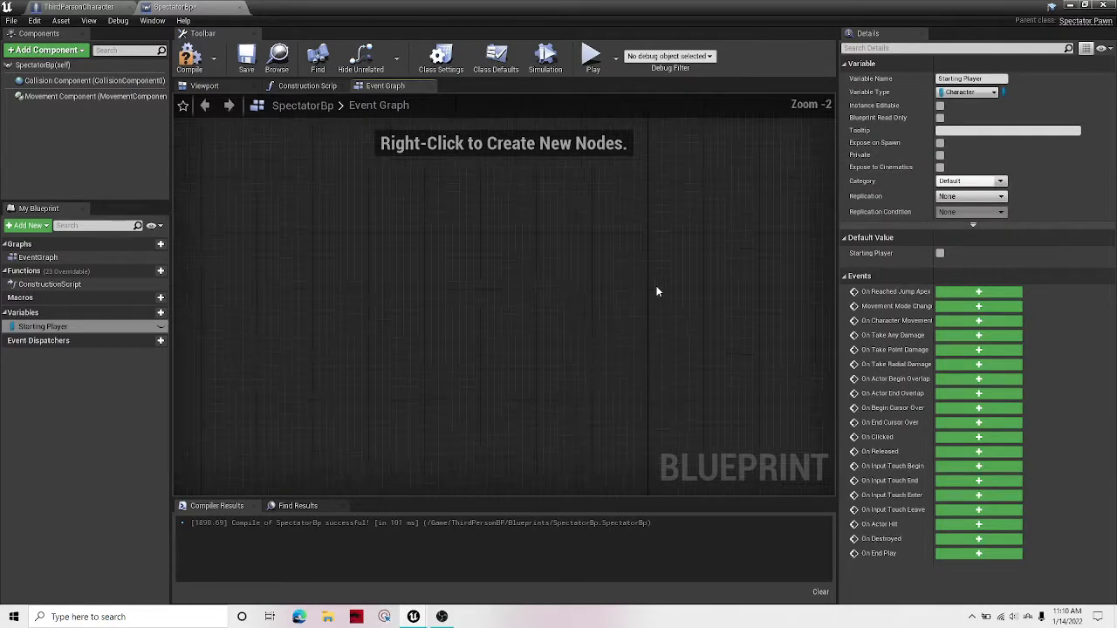
{"action": "scroll", "scroll_direction": "down", "scroll_amount": 3}
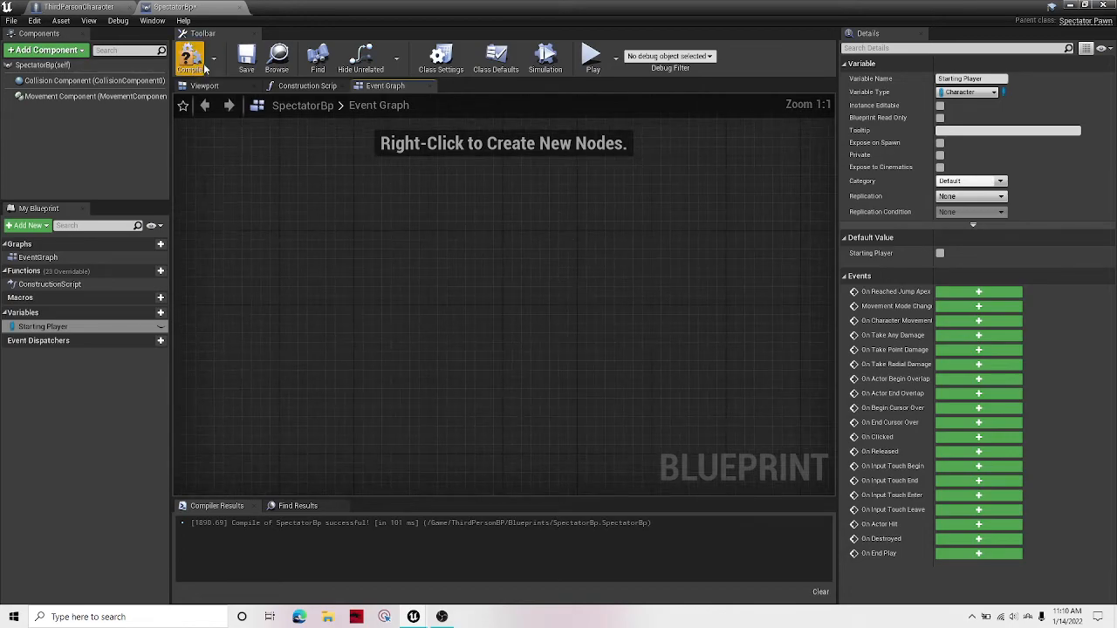
{"action": "left_click", "coordinate": [188, 60]}
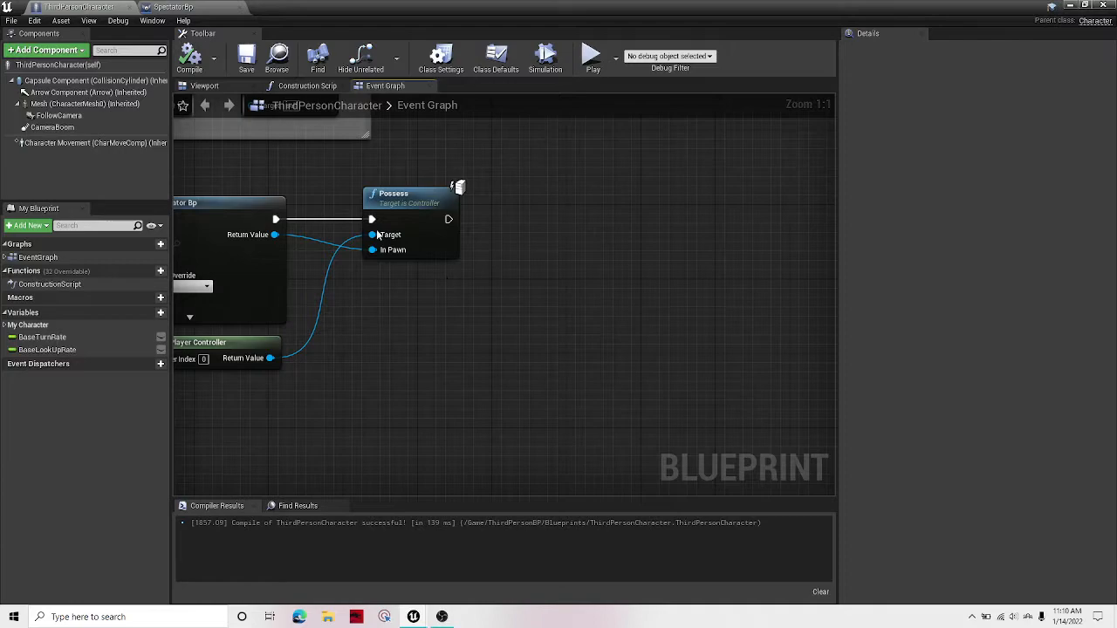
Drag off Possess's exec output in ThirdPersonCharacter and search for 'set character'
{"action": "left_click_drag", "start_coordinate": [450, 220], "coordinate": [603, 220]}
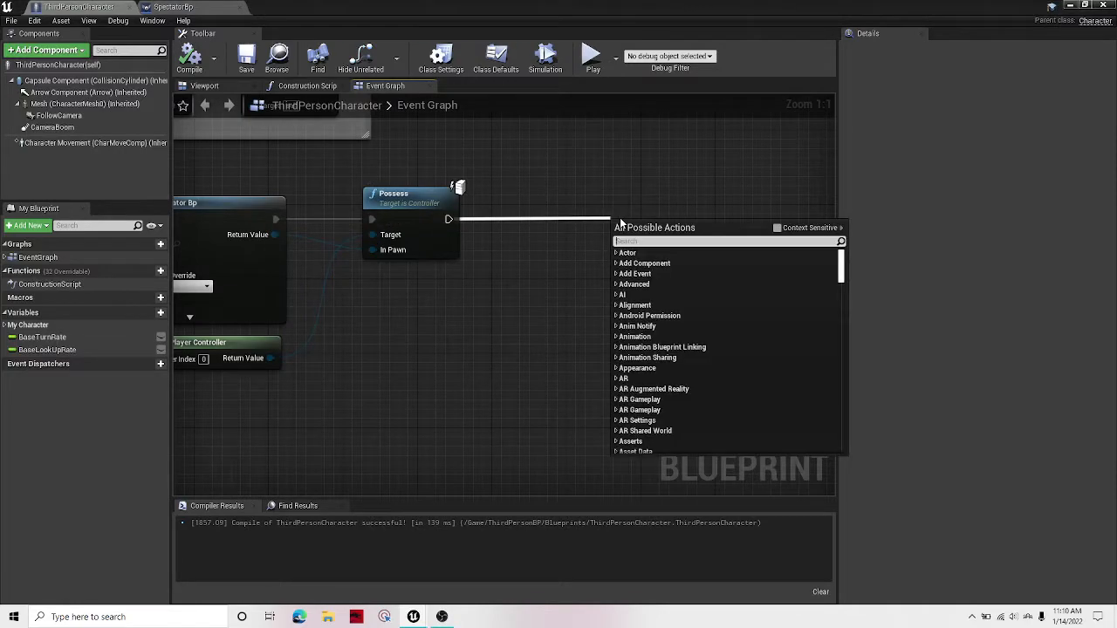
{"action": "type", "text": "set character"}
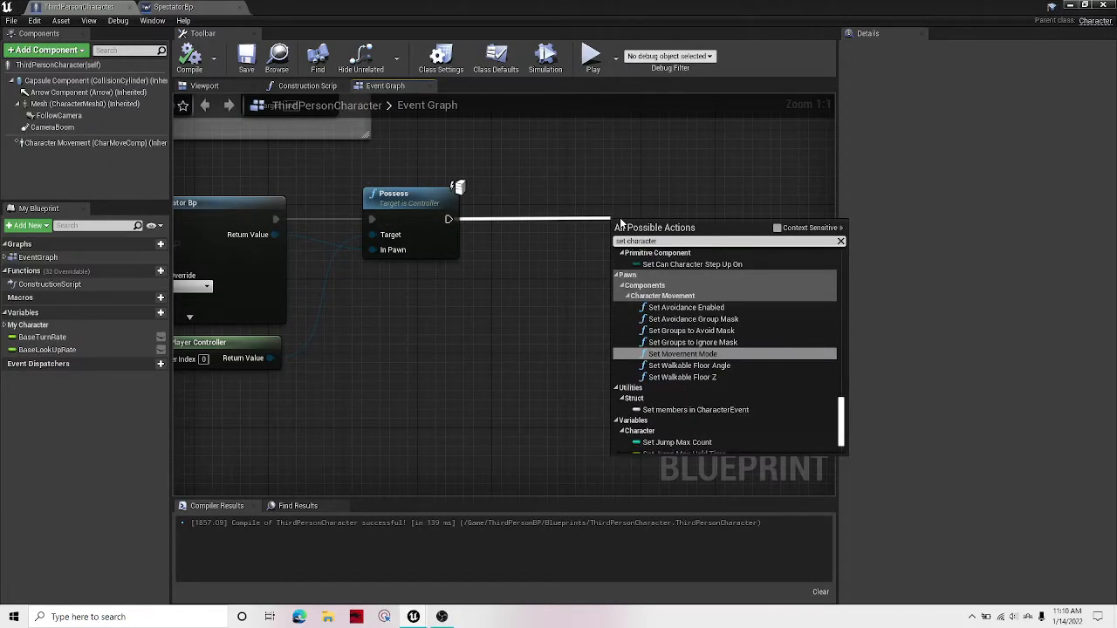
{"action": "scroll", "scroll_direction": "down", "scroll_amount": 3}
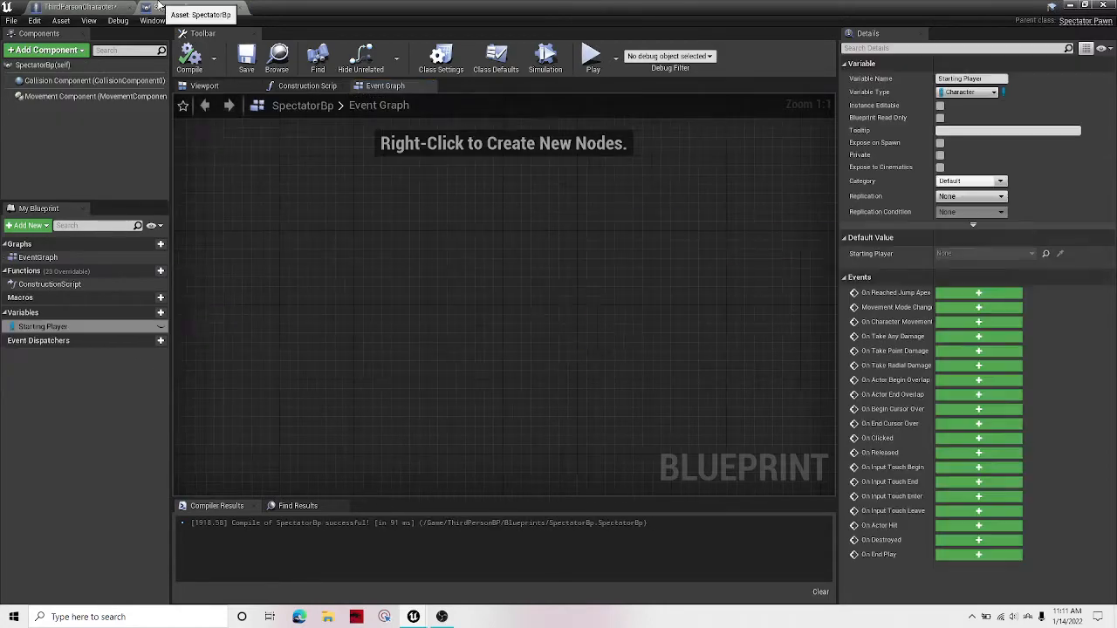
Add an InputAction SpectatorMode event to SpectatorBp's graph
{"action": "right_click", "coordinate": [524, 263]}
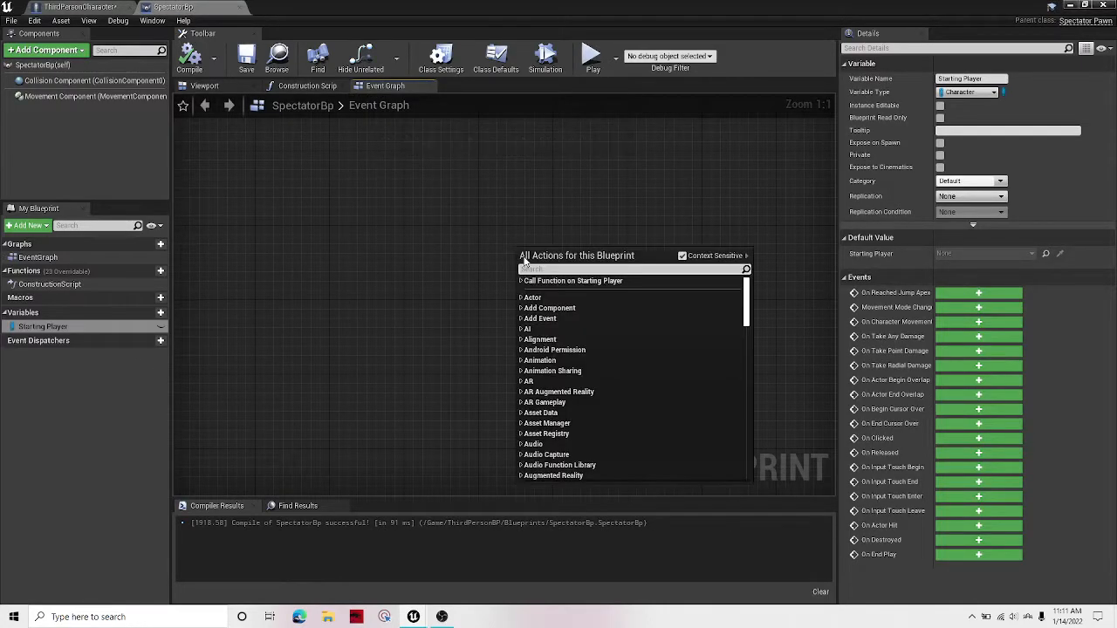
{"action": "type", "text": "input ac"}
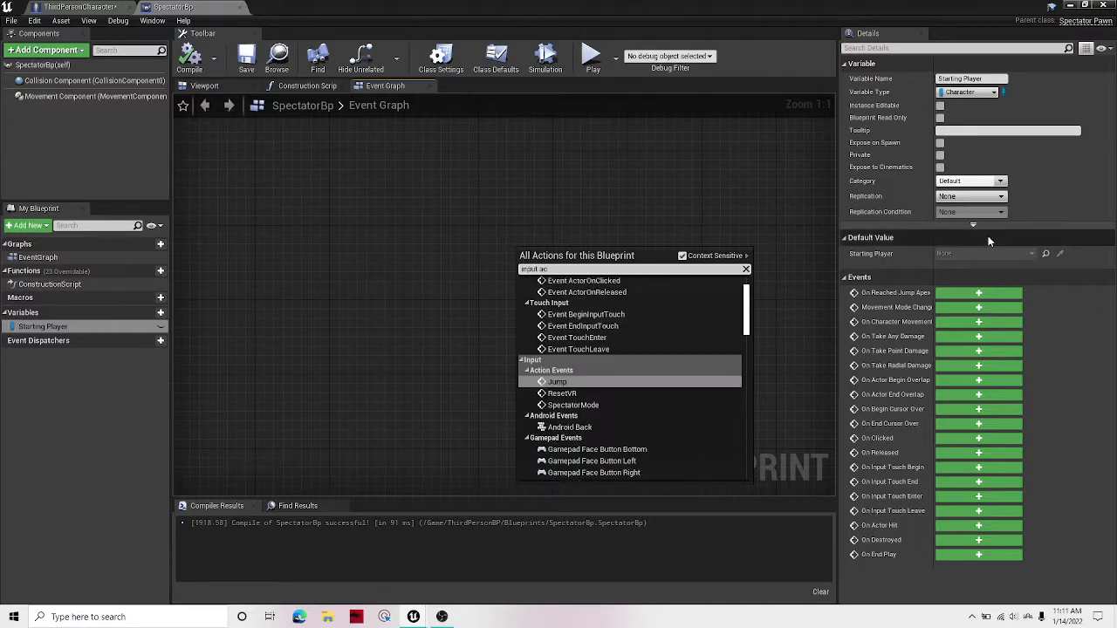
{"action": "scroll", "scroll_direction": "down", "scroll_amount": 3}
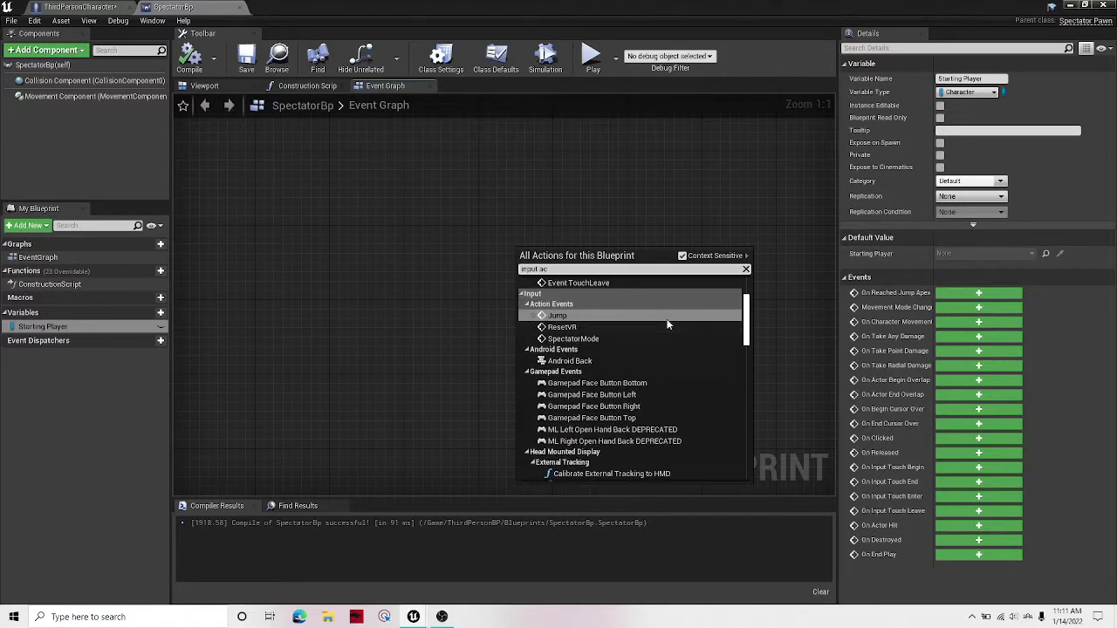
{"action": "left_click", "coordinate": [573, 338]}
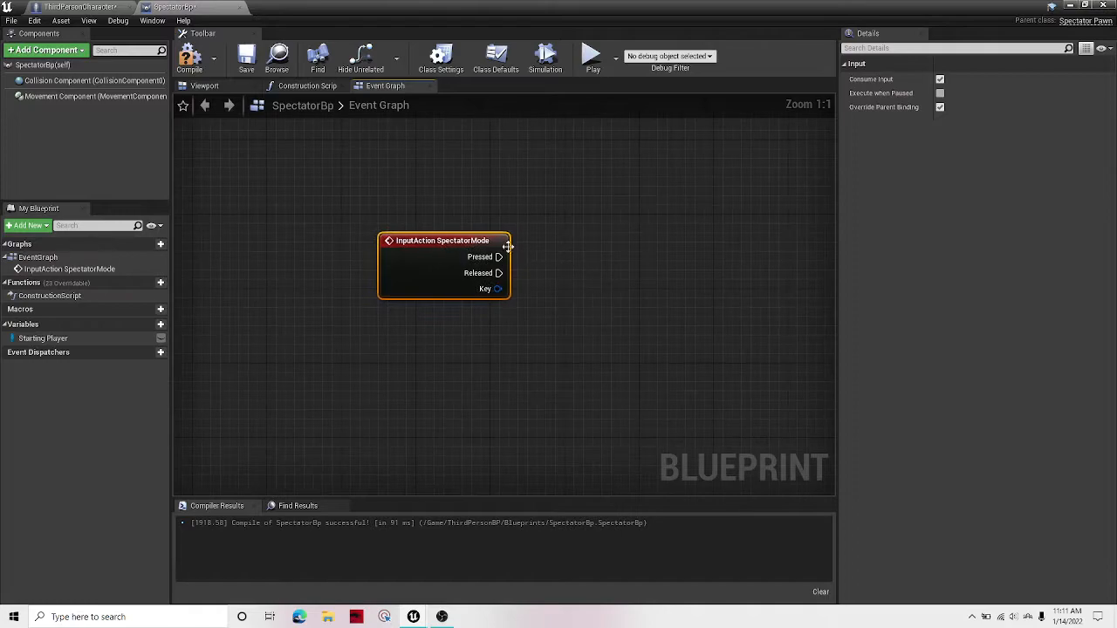
Connect the event's Pressed output to a new Possess node
{"action": "left_click_drag", "start_coordinate": [499, 257], "coordinate": [602, 260]}
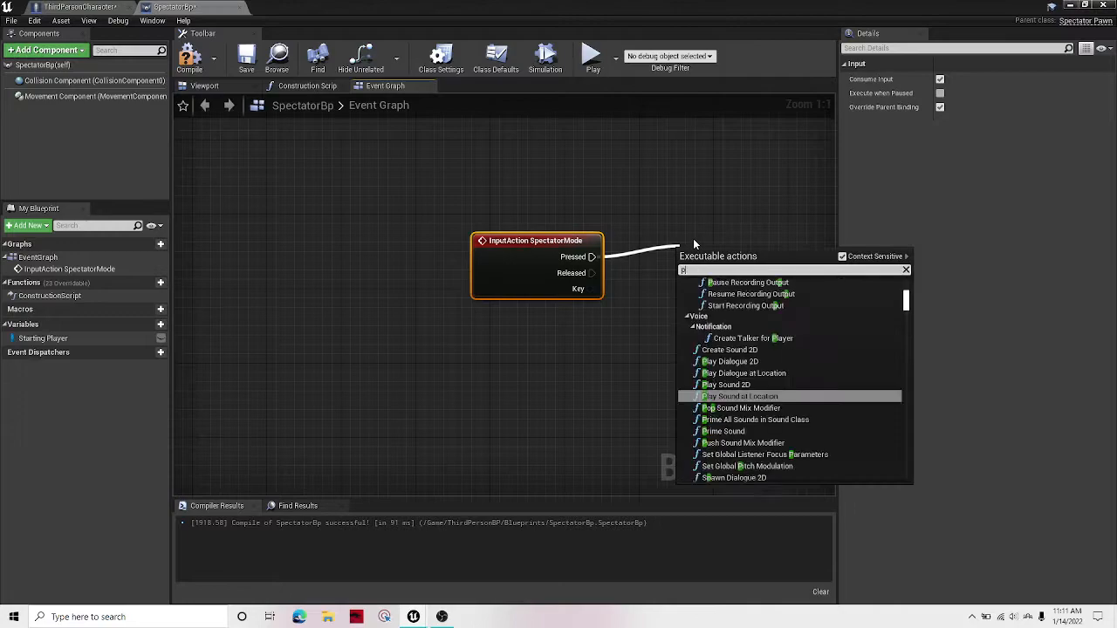
{"action": "type", "text": "poses"}
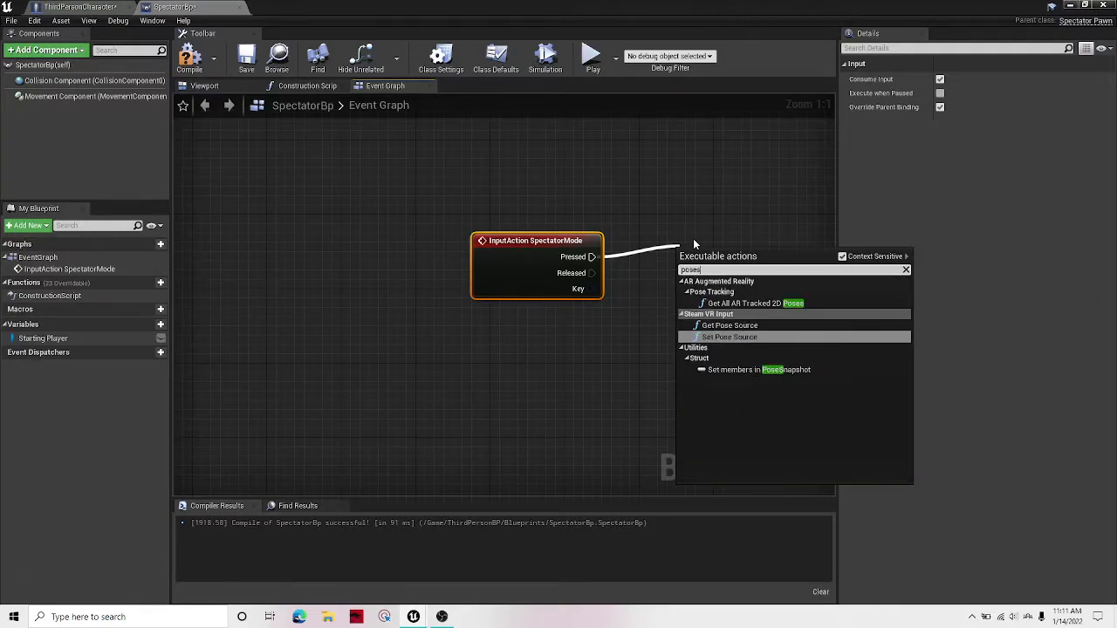
{"action": "type", "text": "pc"}
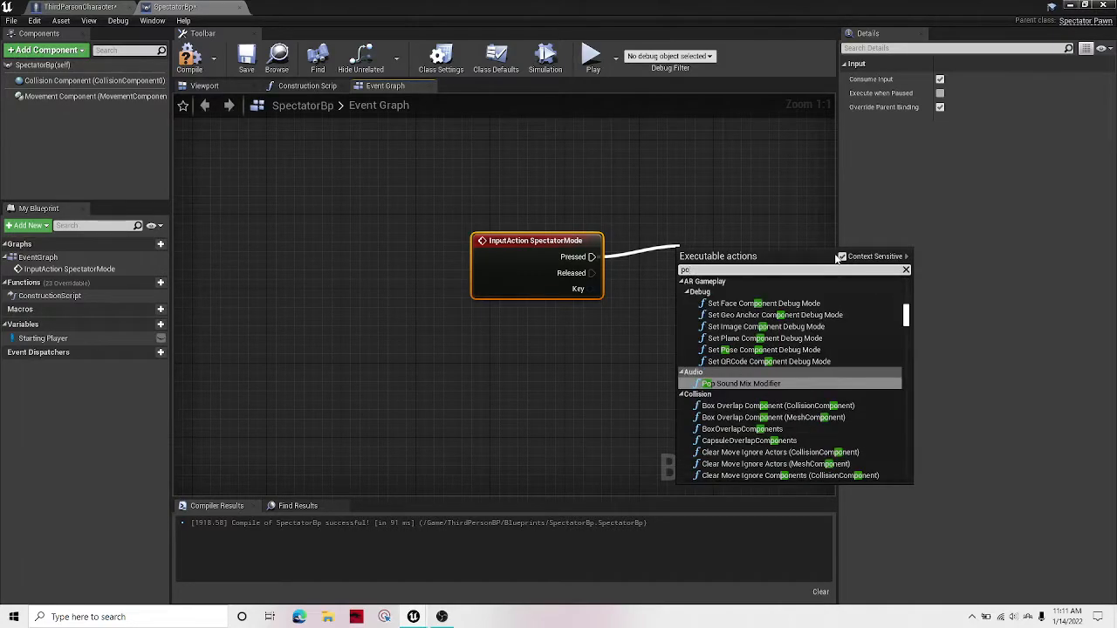
{"action": "type", "text": "osses"}
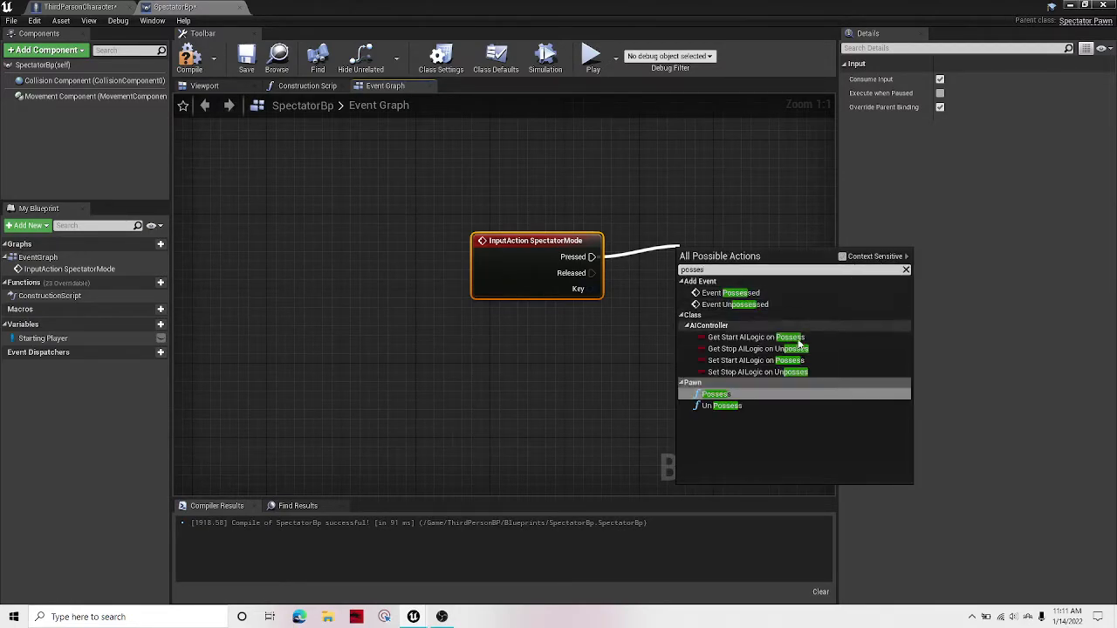
{"action": "left_click", "coordinate": [714, 394]}
{"action": "type", "text": "get player contr"}
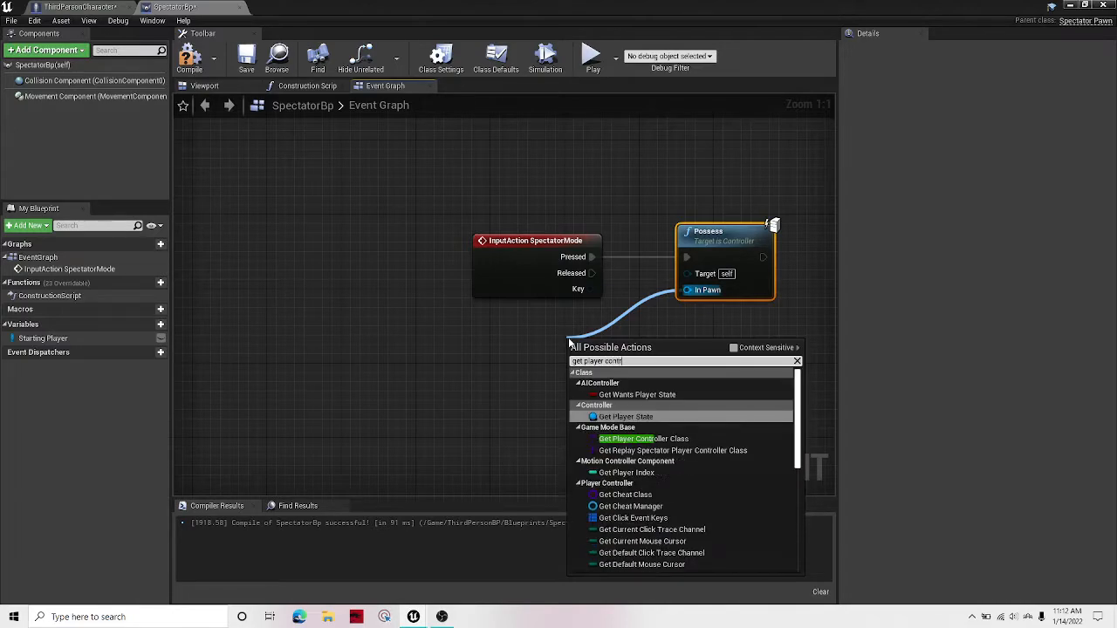
Feed Get Player Controller and Starting Player into Possess's Target and In Pawn pins
{"action": "scroll", "scroll_direction": "down", "scroll_amount": 3}
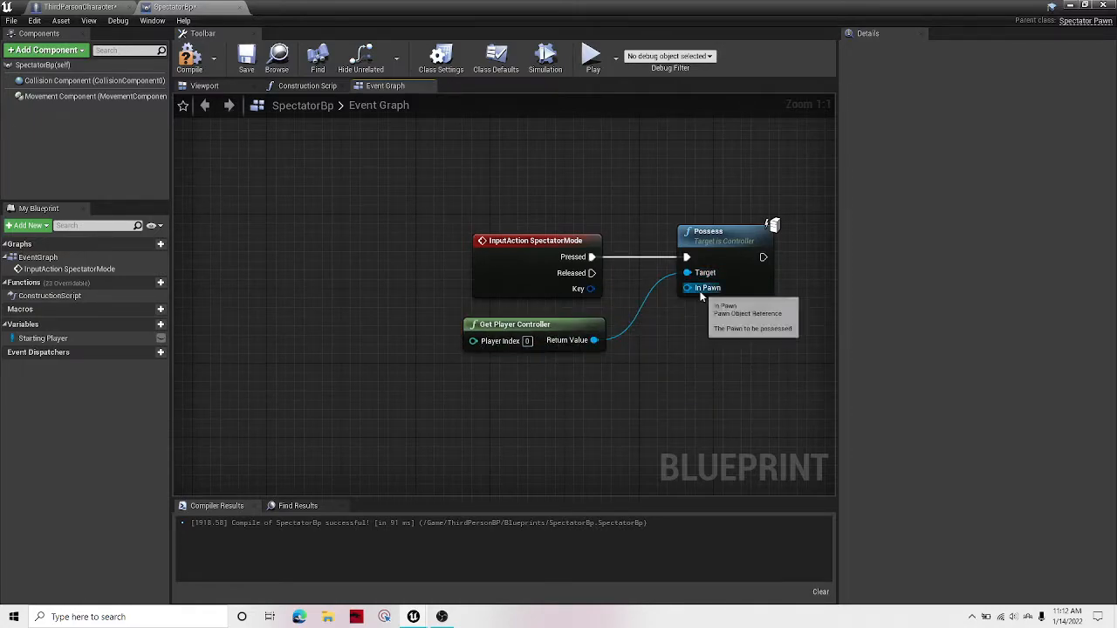
{"action": "left_click", "coordinate": [42, 339]}
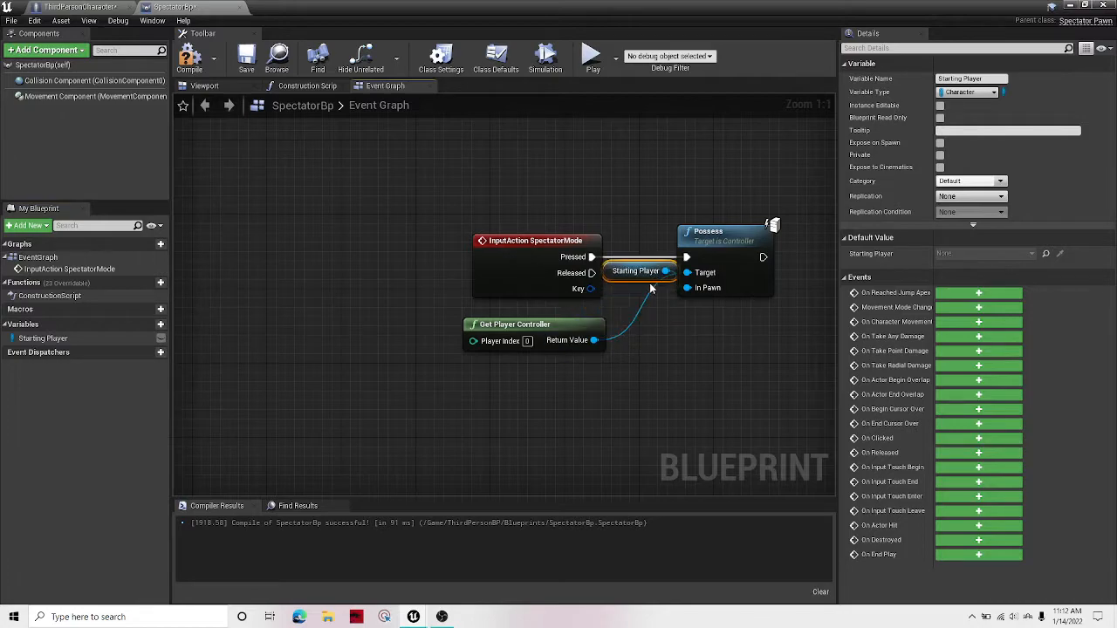
{"action": "left_click", "coordinate": [84, 7]}
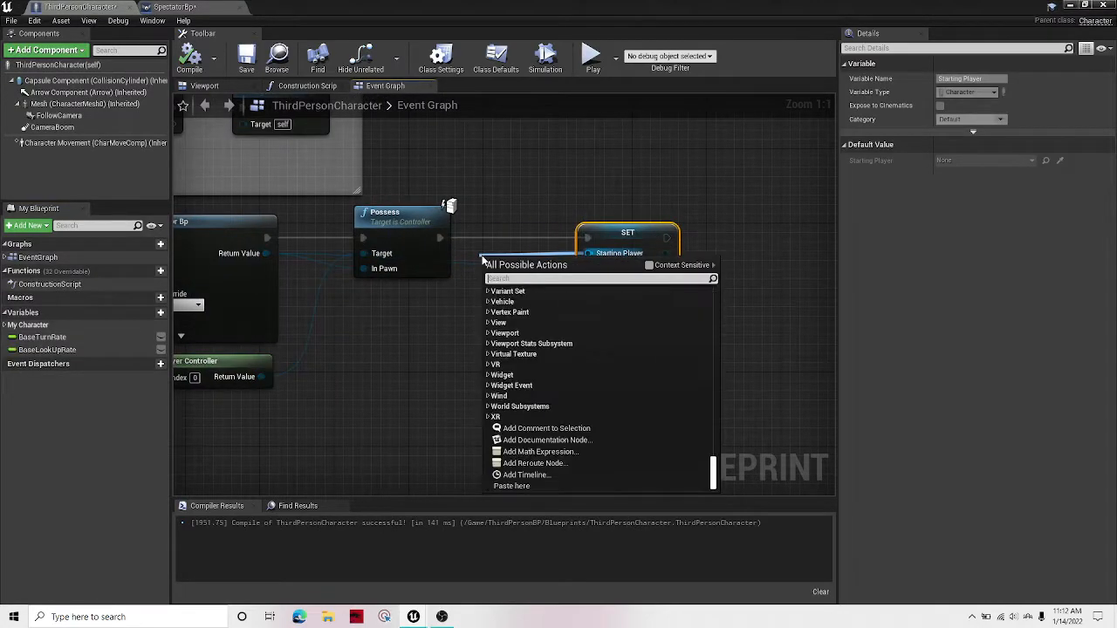
Wire a Self reference into SET Starting Player's Target and return to SpectatorBp
{"action": "type", "text": "self"}
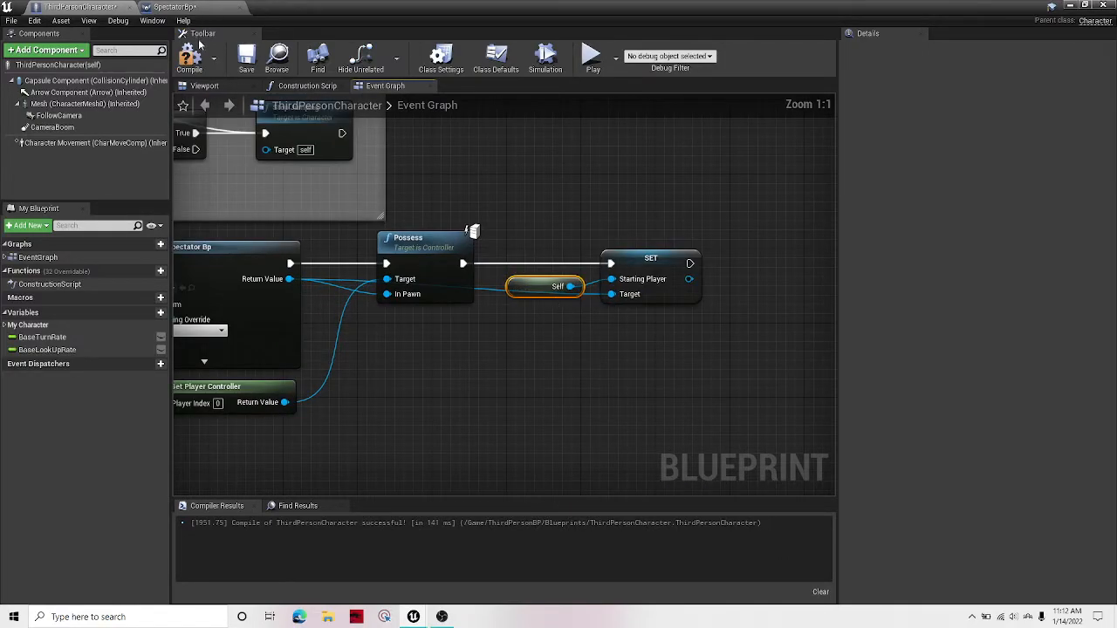
{"action": "left_click", "coordinate": [175, 7]}
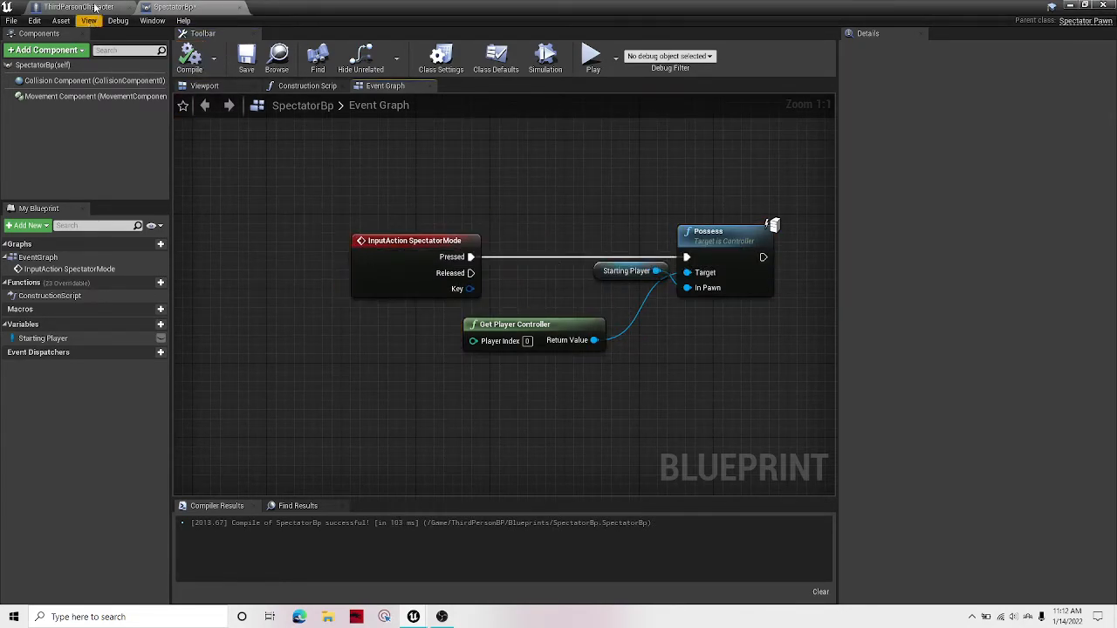
Play-test the level from the main editor, then zoom out over the ThirdPersonCharacter spawn-and-possess graph
{"action": "left_click", "coordinate": [79, 7]}
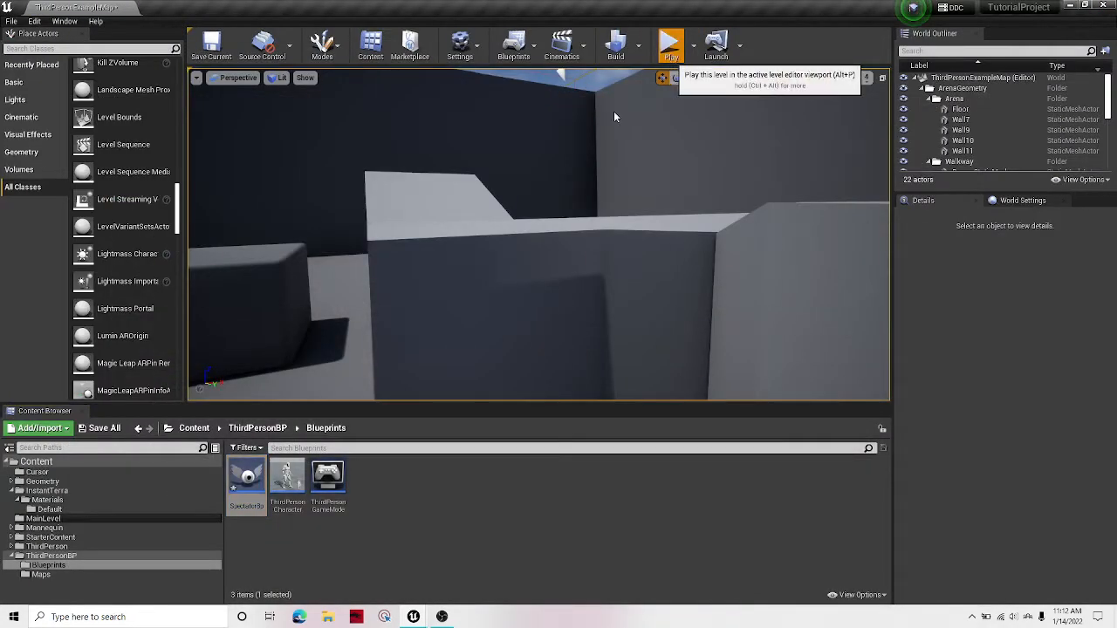
{"action": "left_click", "coordinate": [670, 42]}
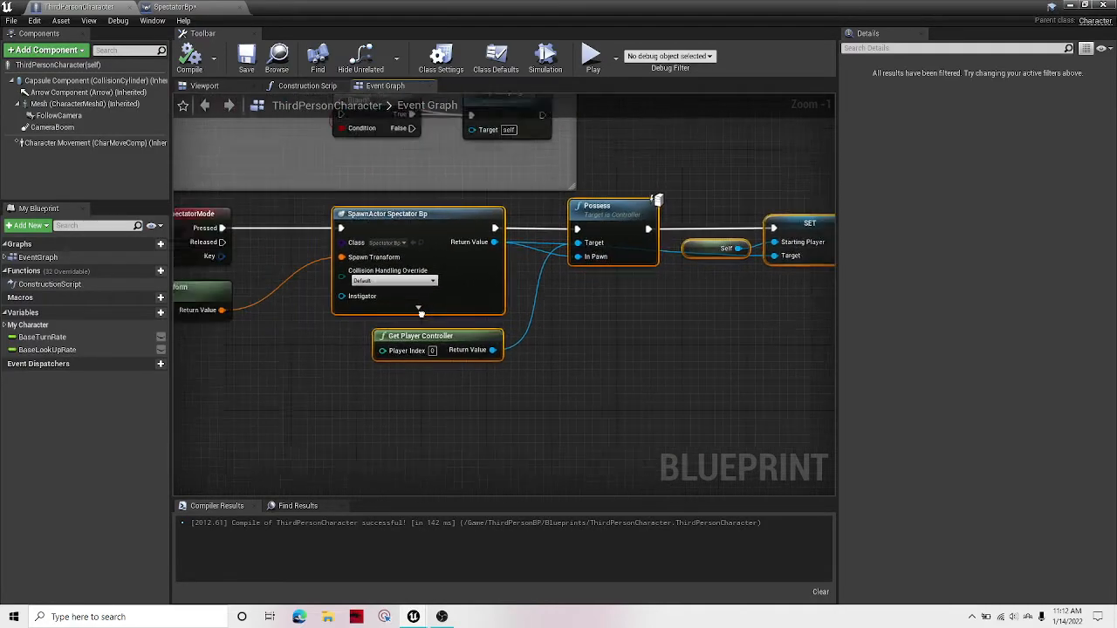
{"action": "scroll", "scroll_direction": "down", "scroll_amount": 3}
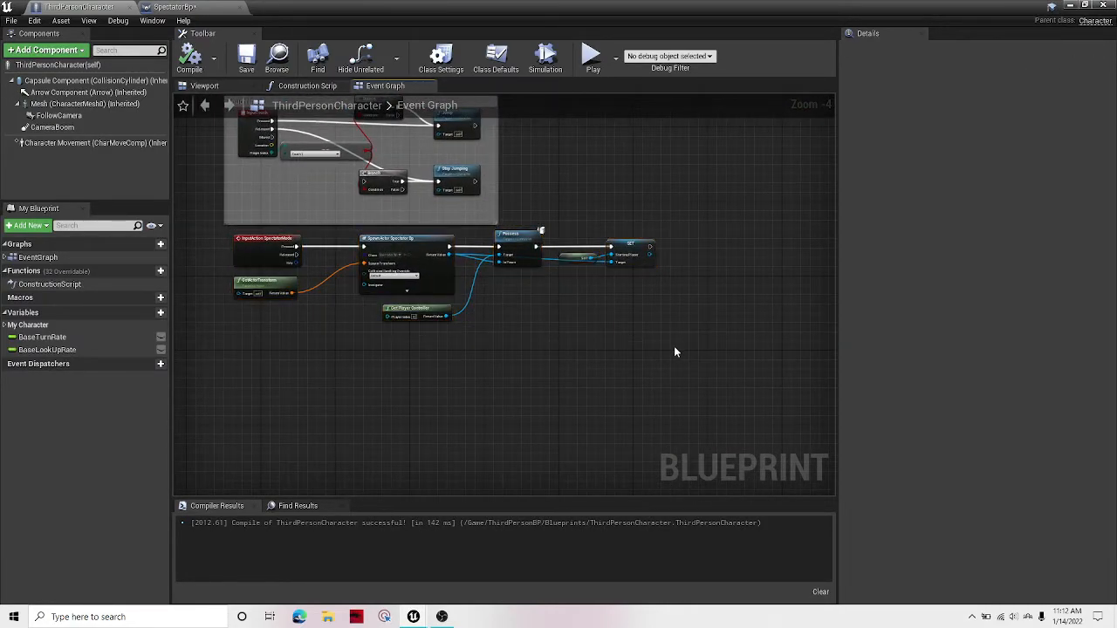